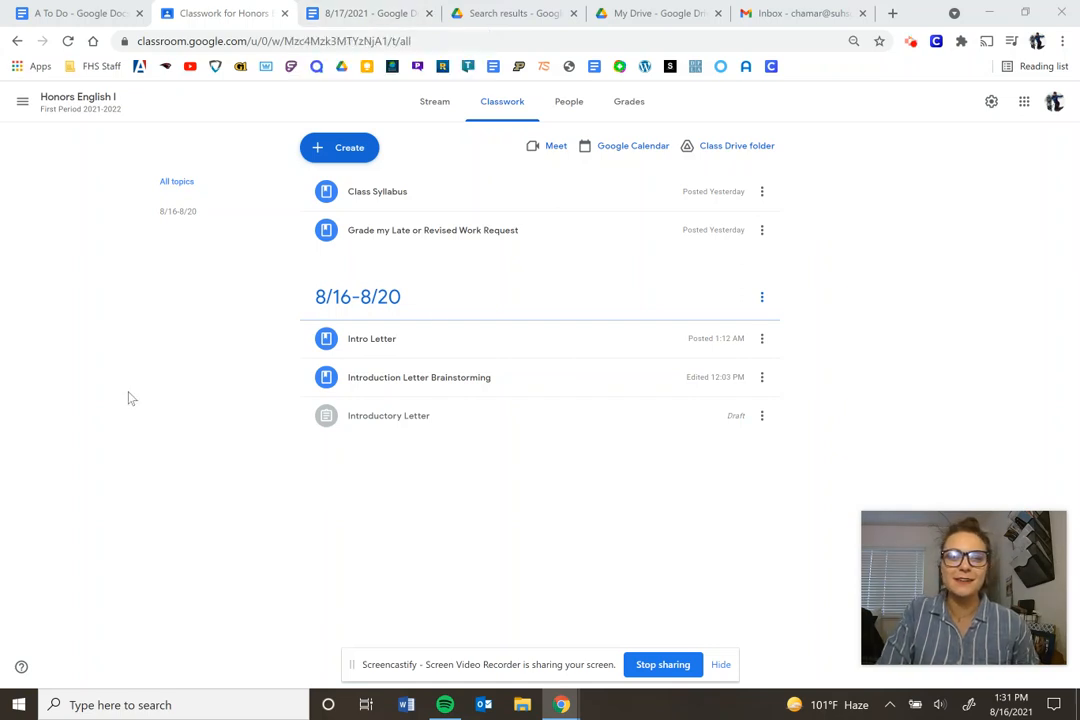
mouse_move(896, 150)
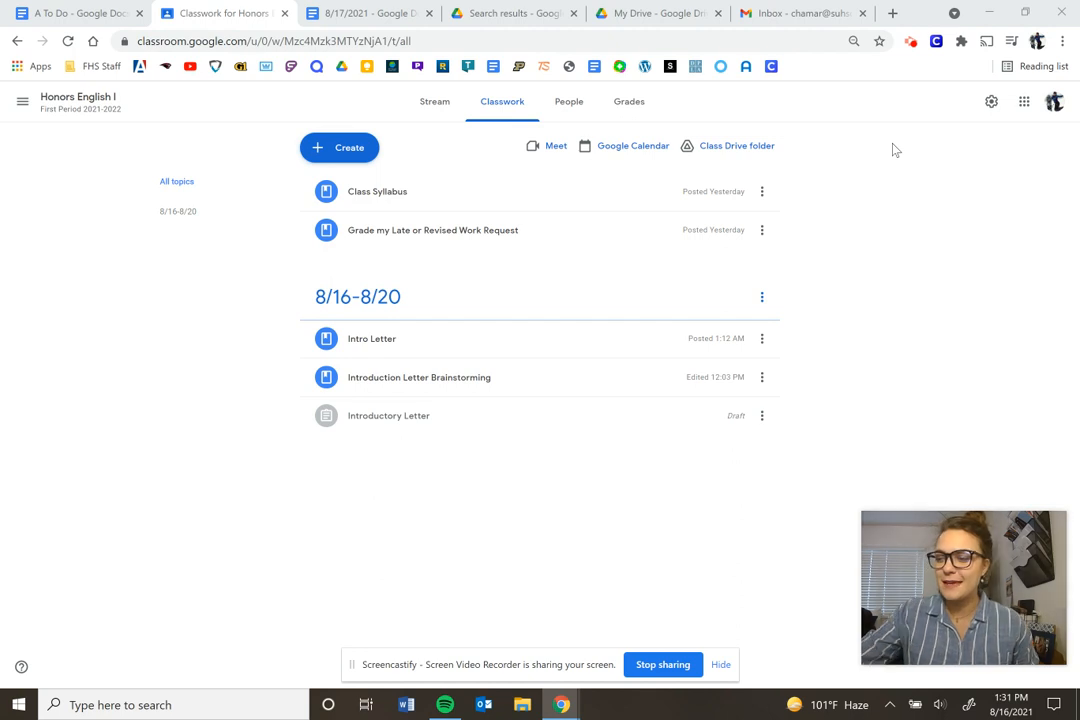
mouse_move(876, 248)
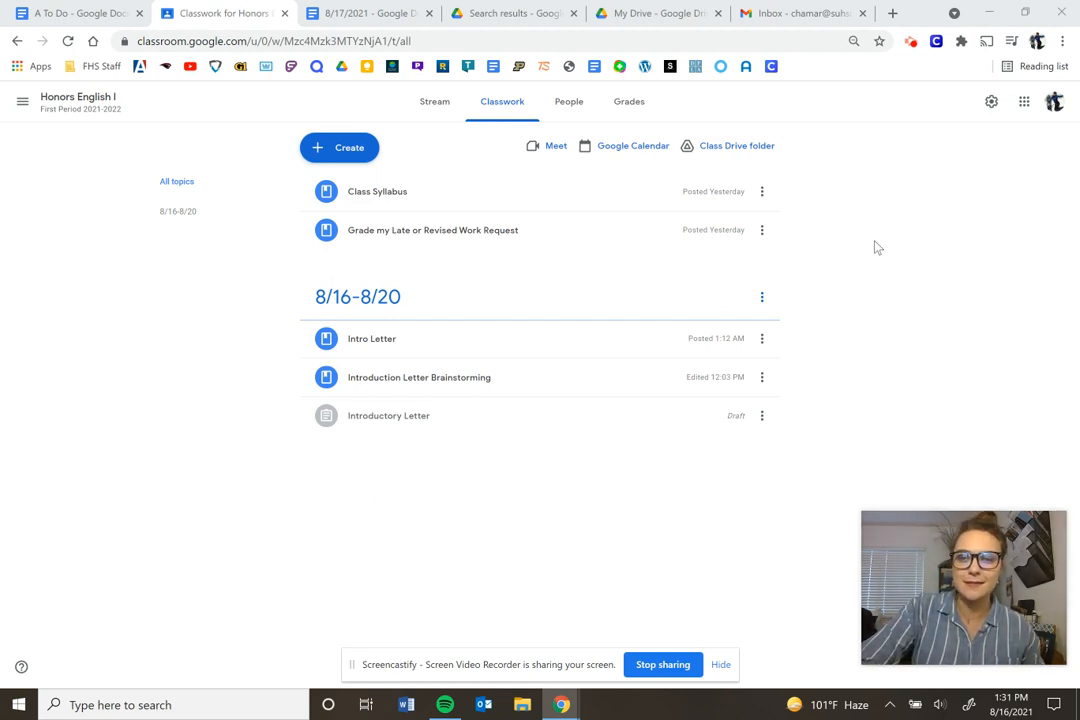
mouse_move(104, 380)
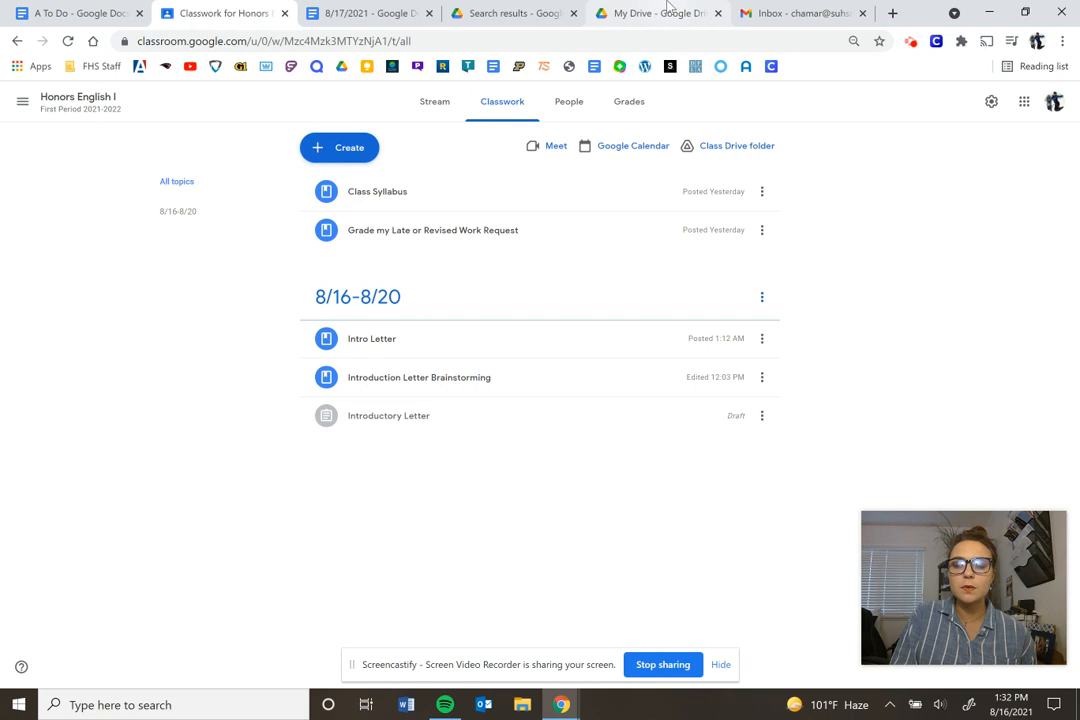
Switch to the Clever teacher Homeroom and scroll down to the GSuite apps
click(658, 12)
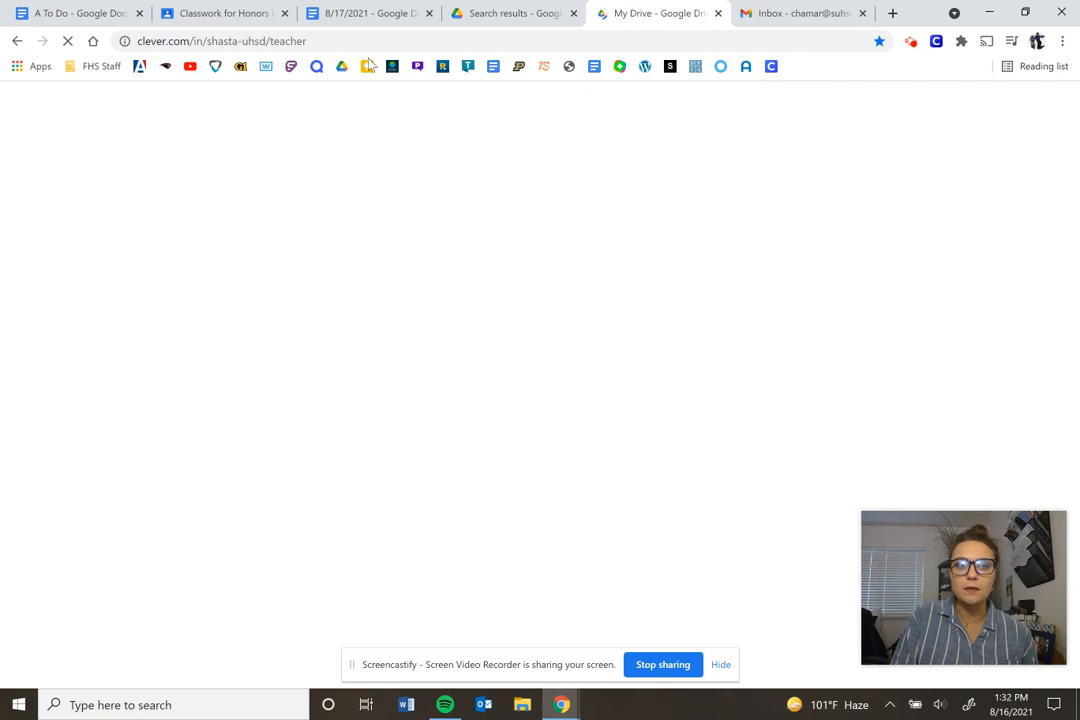
mouse_move(658, 12)
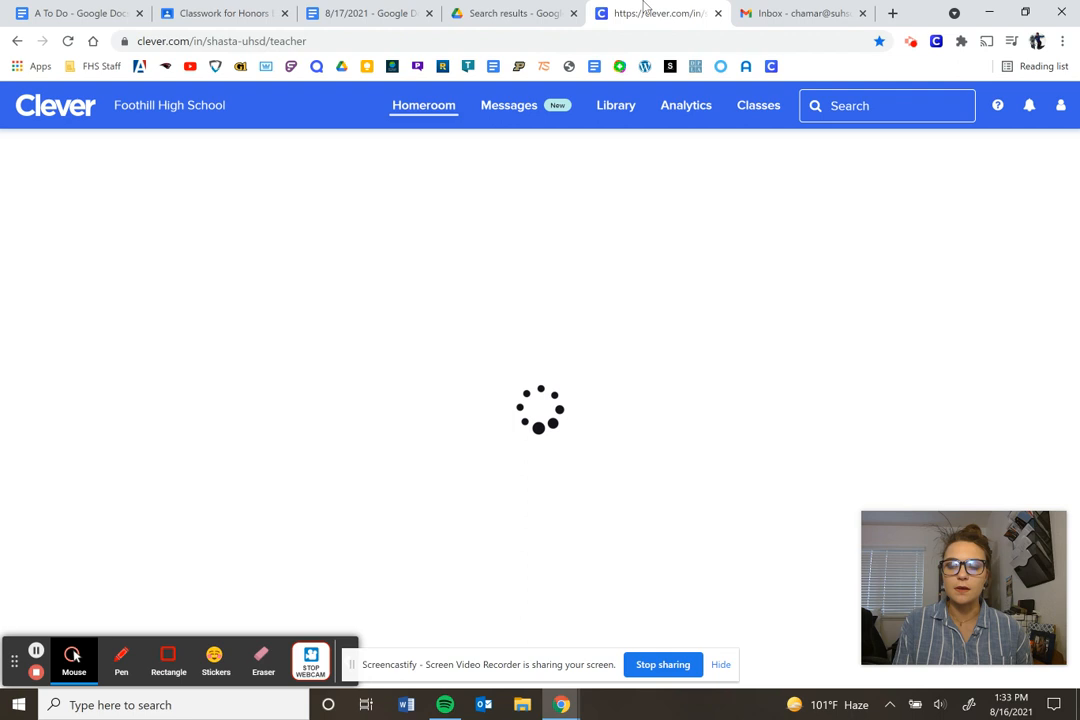
mouse_move(656, 12)
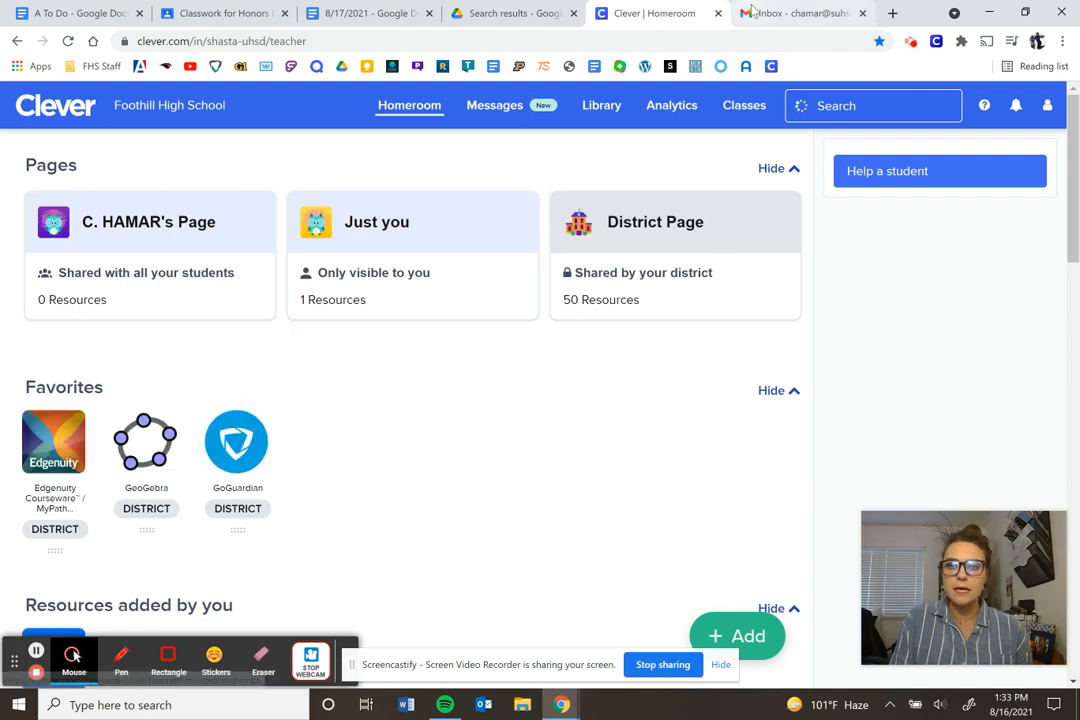
scroll(down, 3)
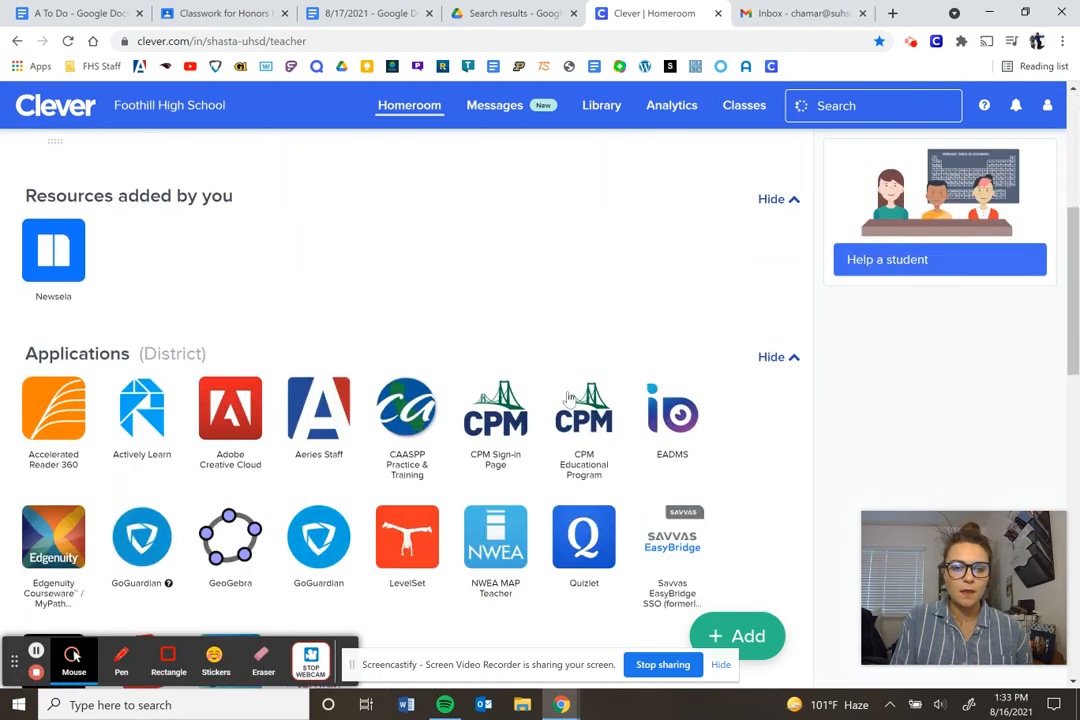
scroll(down, 3)
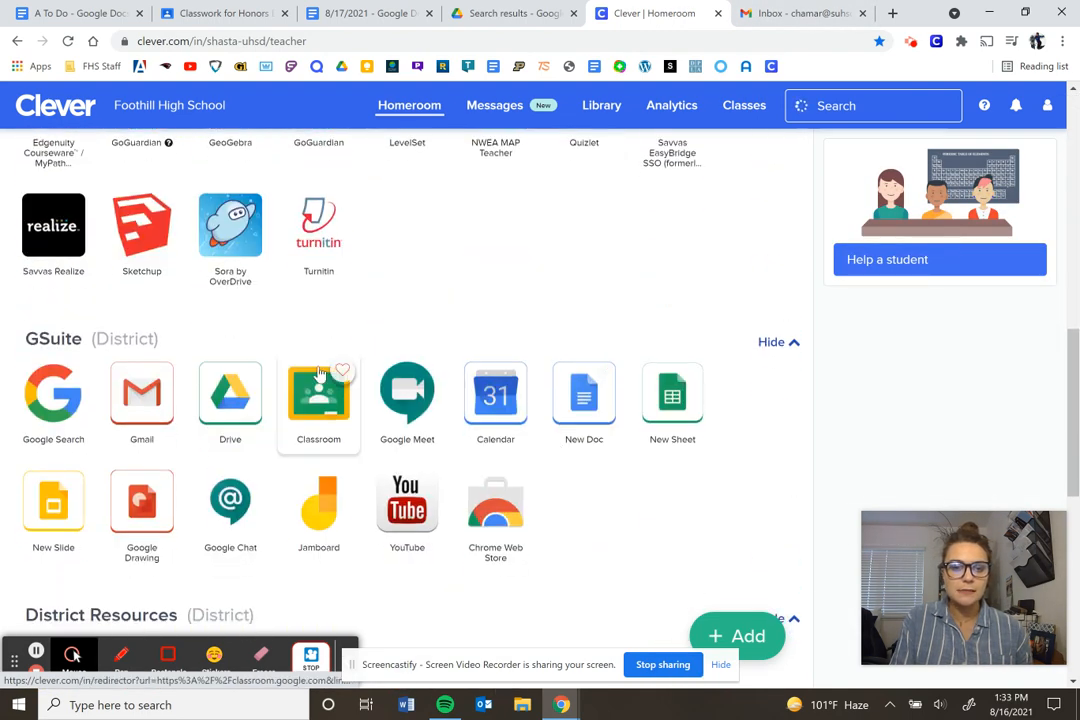
Launch Google Classroom from Clever's GSuite apps to show the class list
click(318, 392)
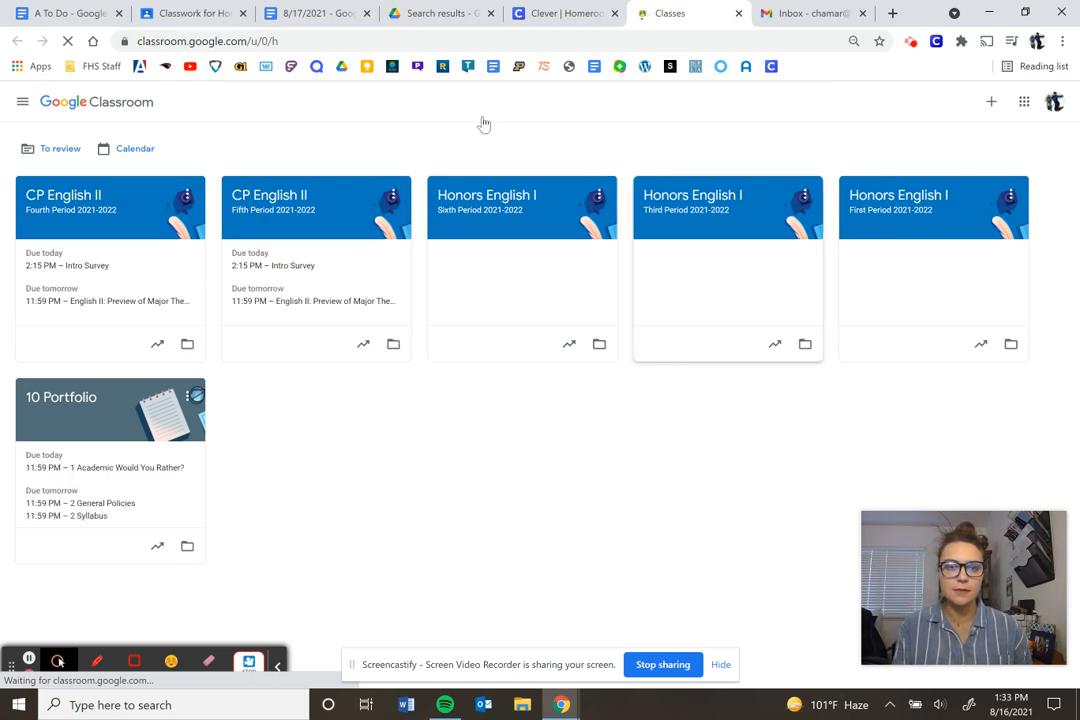
mouse_move(484, 392)
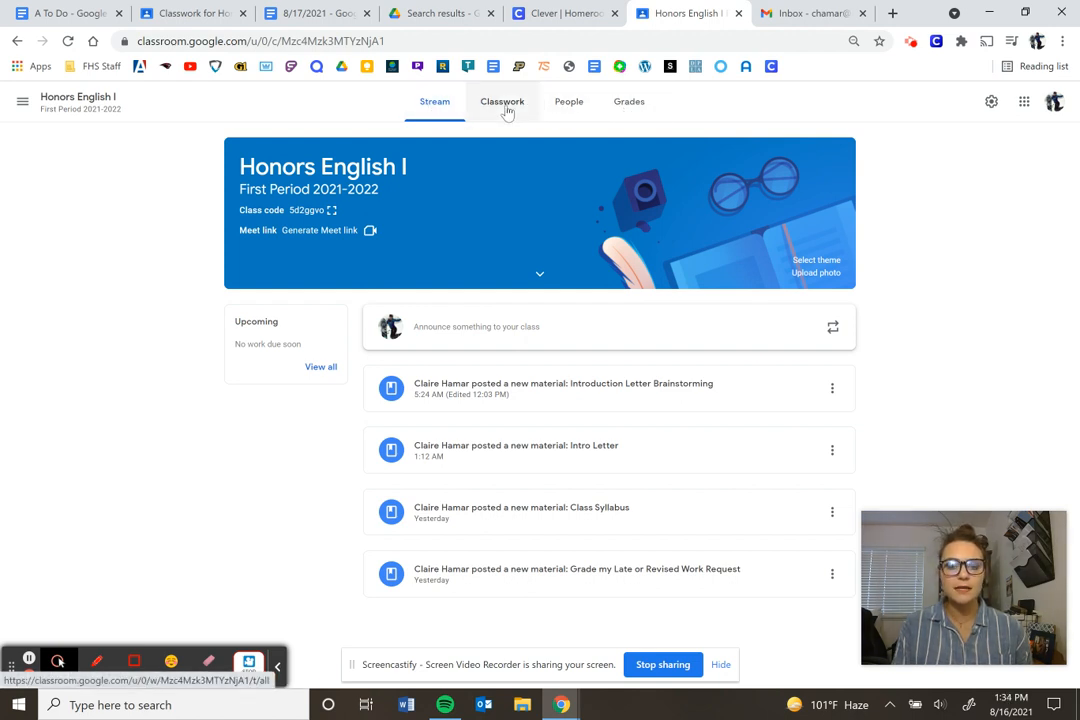
mouse_move(628, 100)
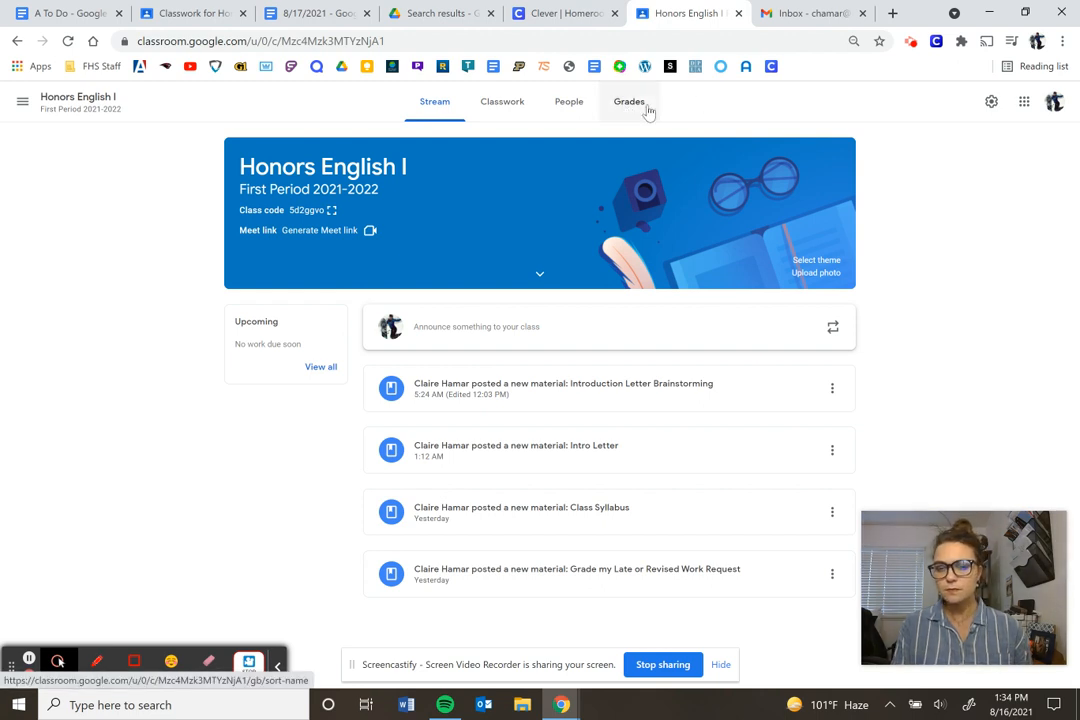
mouse_move(628, 108)
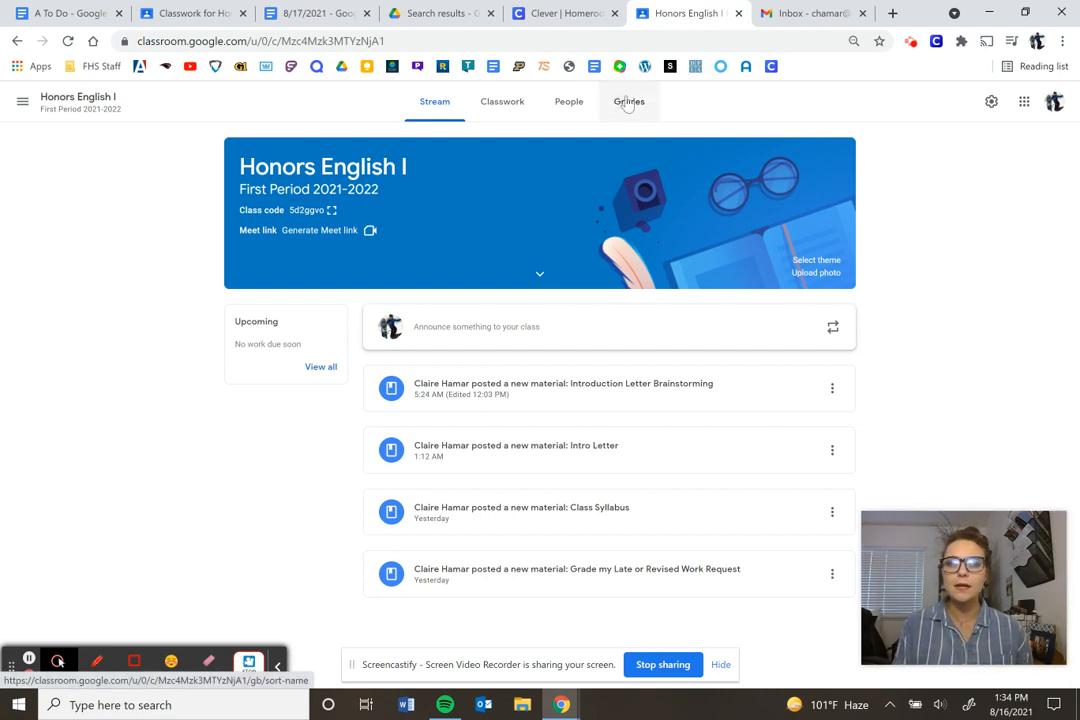
mouse_move(980, 206)
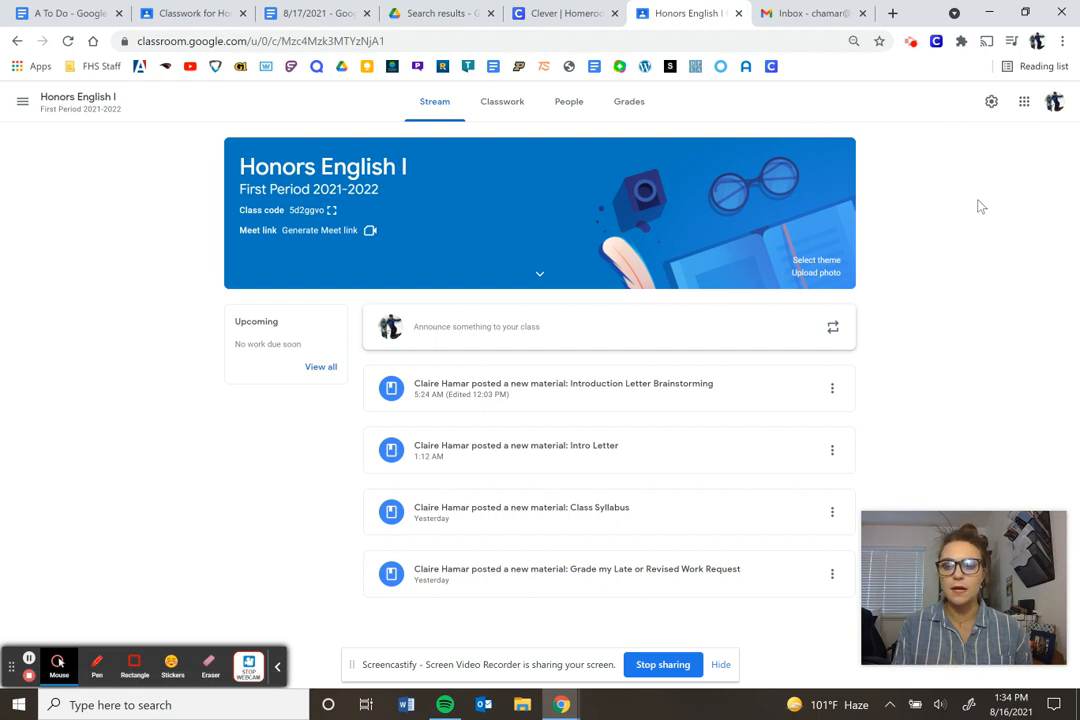
mouse_move(570, 130)
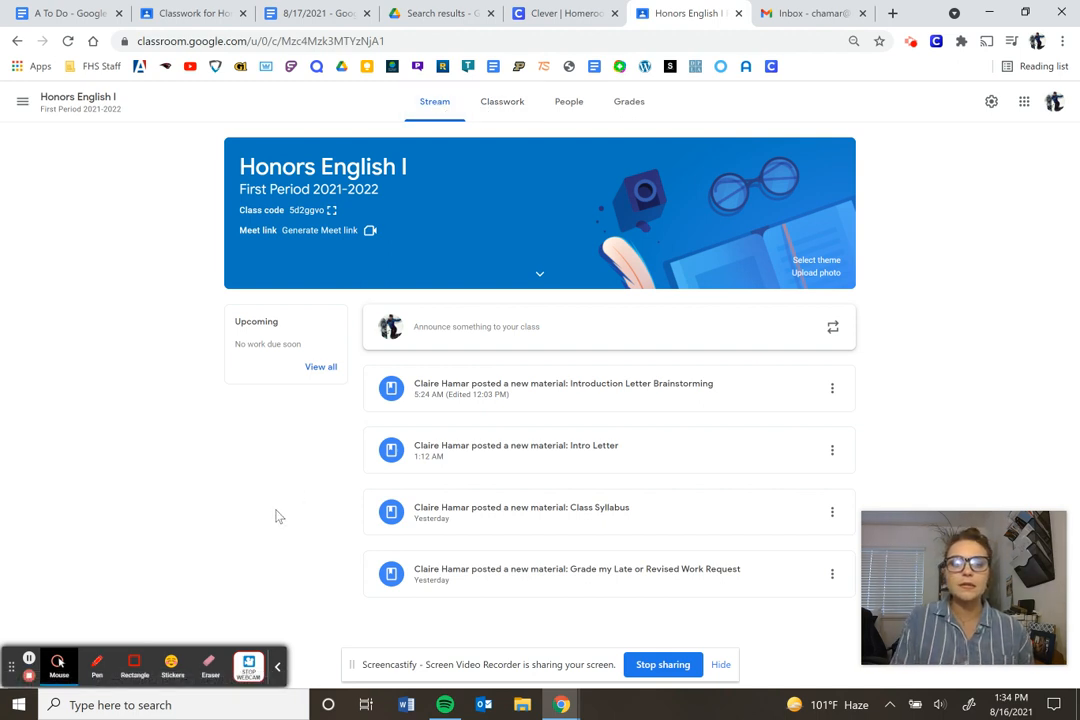
mouse_move(556, 556)
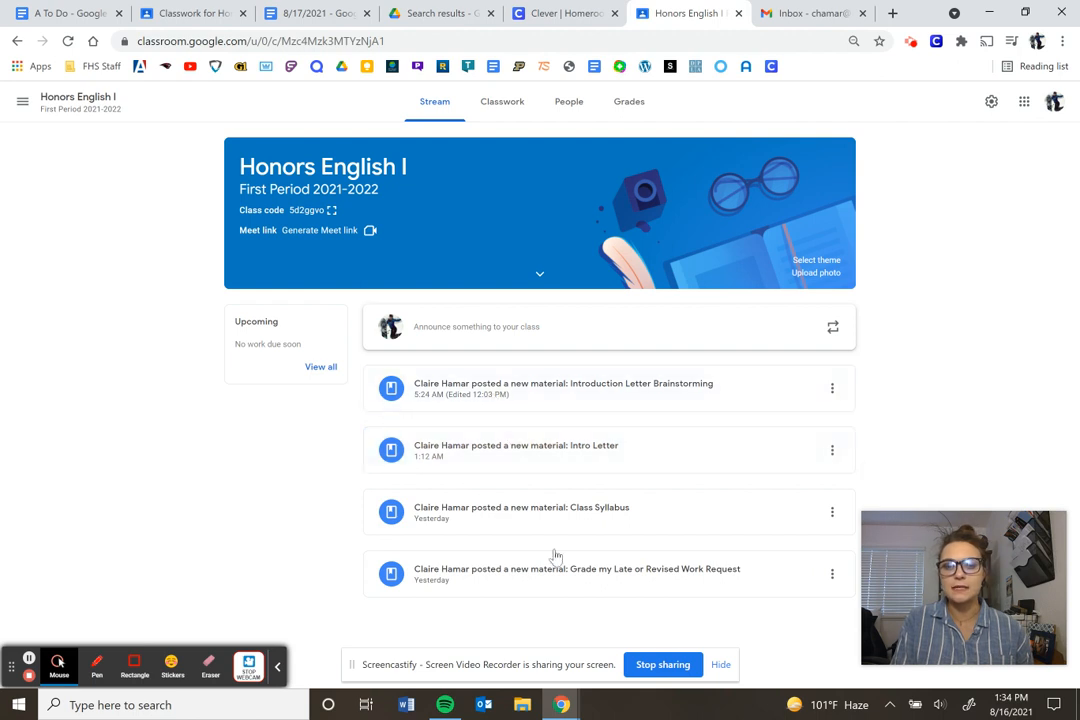
Go to the Honors English I class's Classwork of posted assignments and materials
click(500, 100)
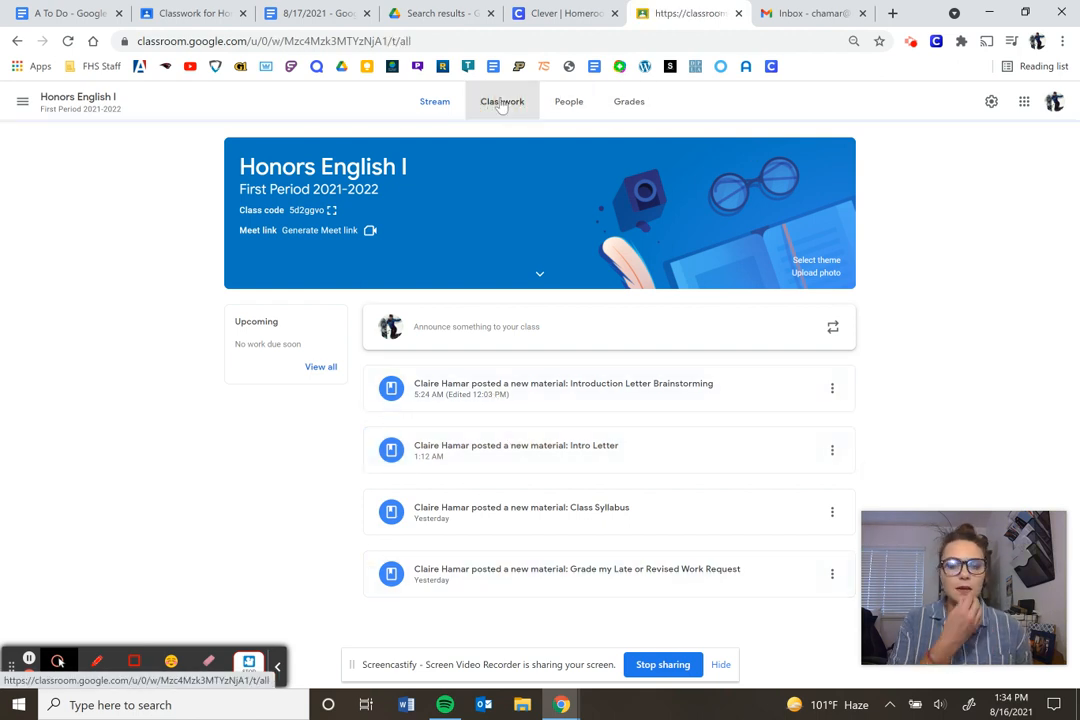
click(502, 100)
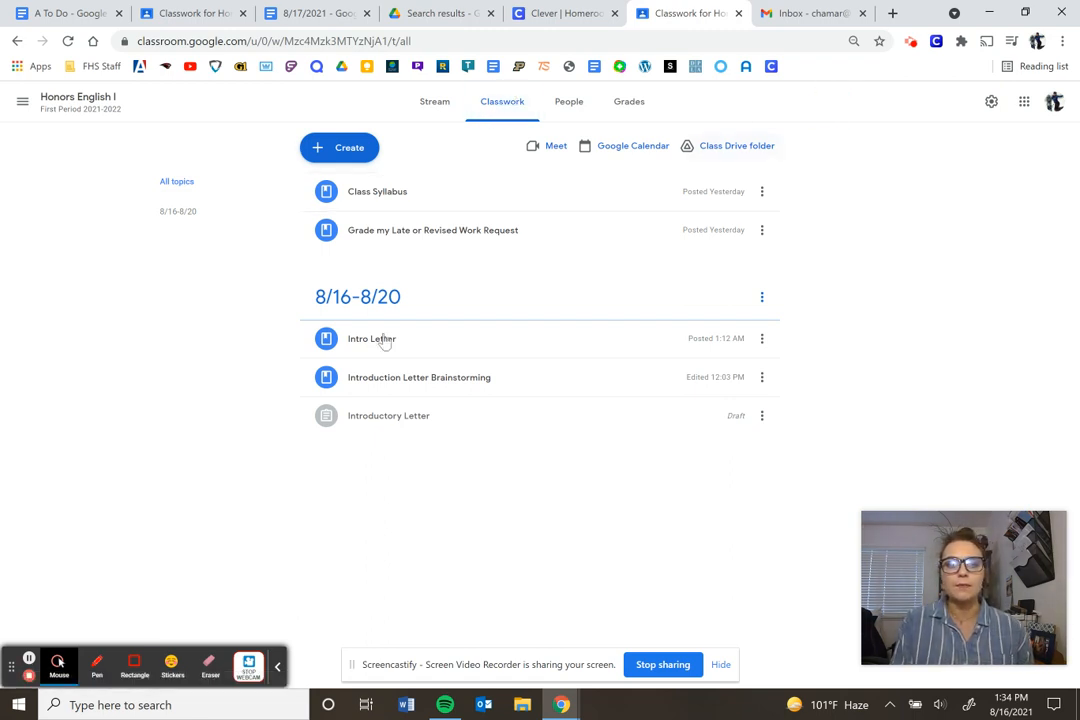
mouse_move(936, 336)
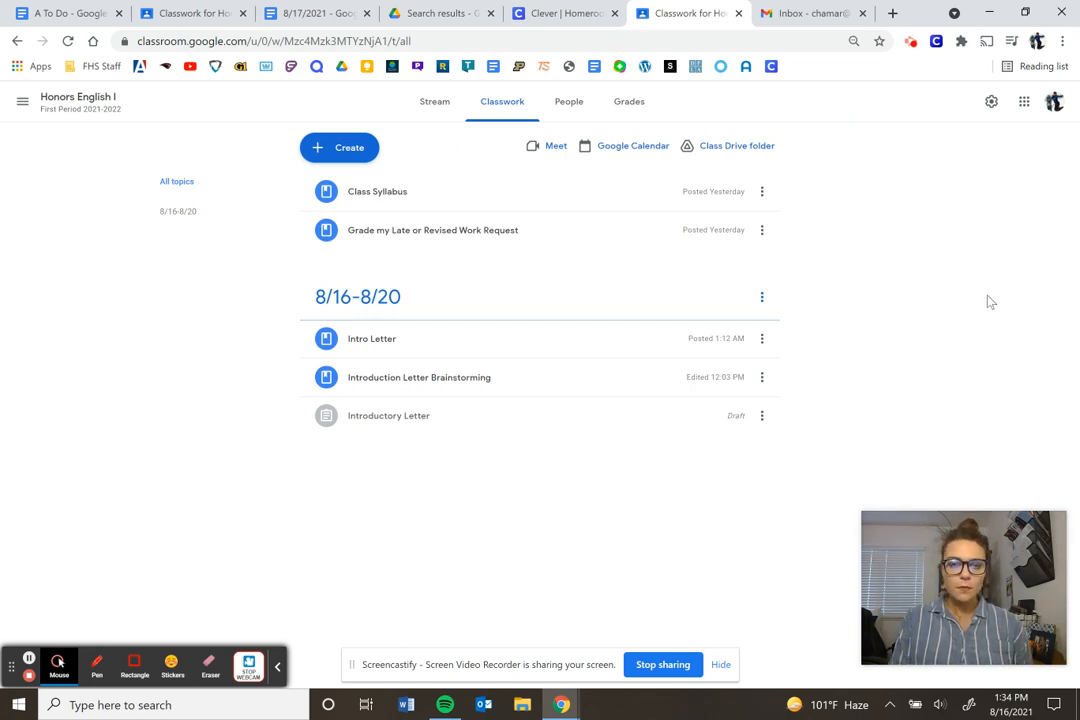
mouse_move(404, 248)
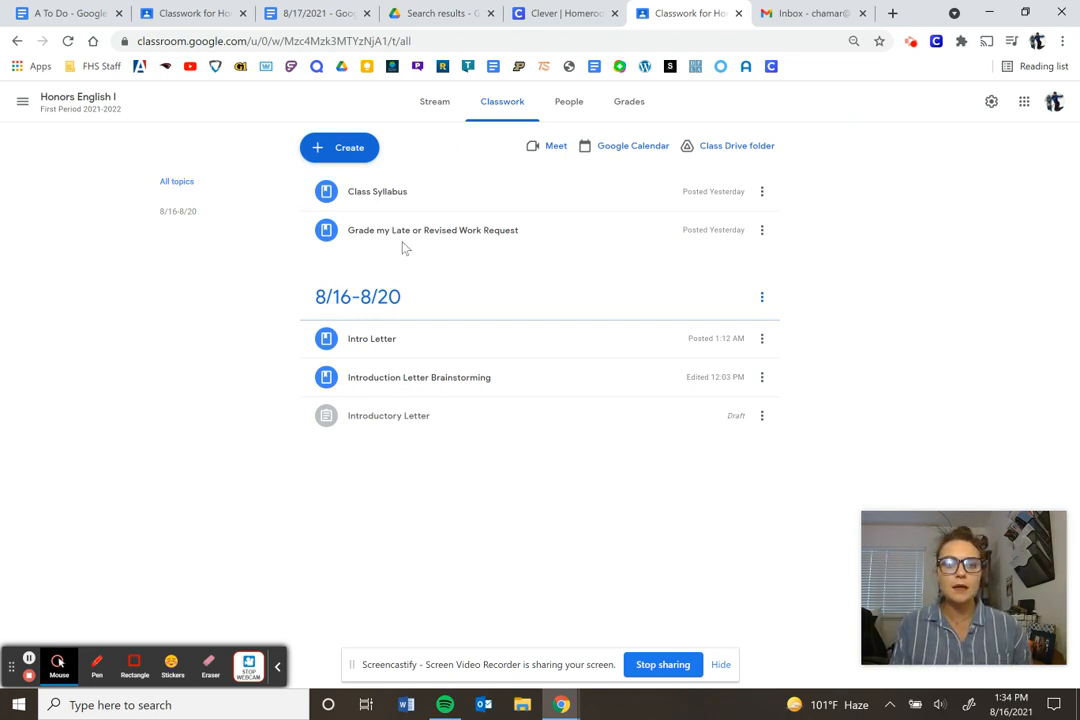
mouse_move(498, 244)
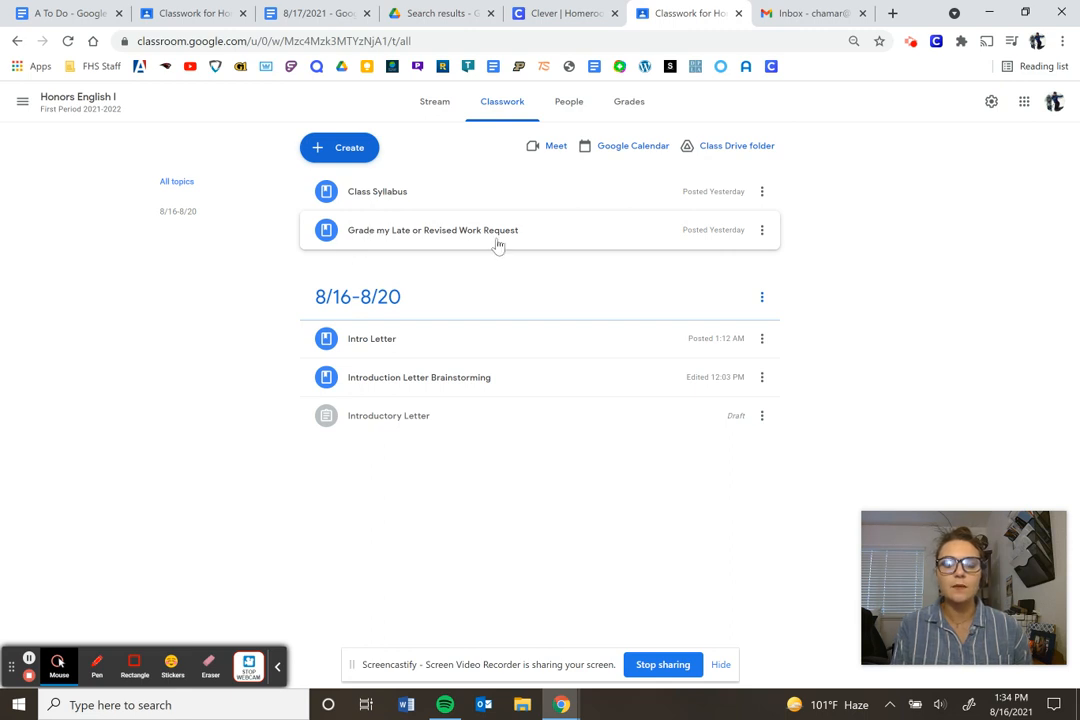
mouse_move(378, 240)
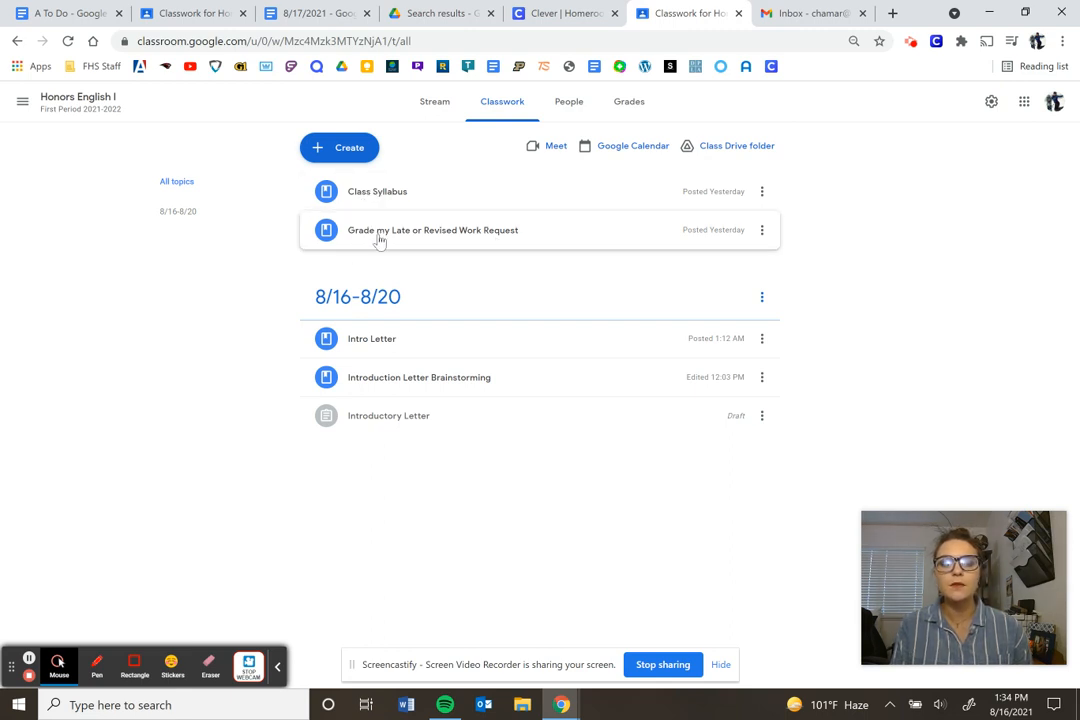
mouse_move(968, 264)
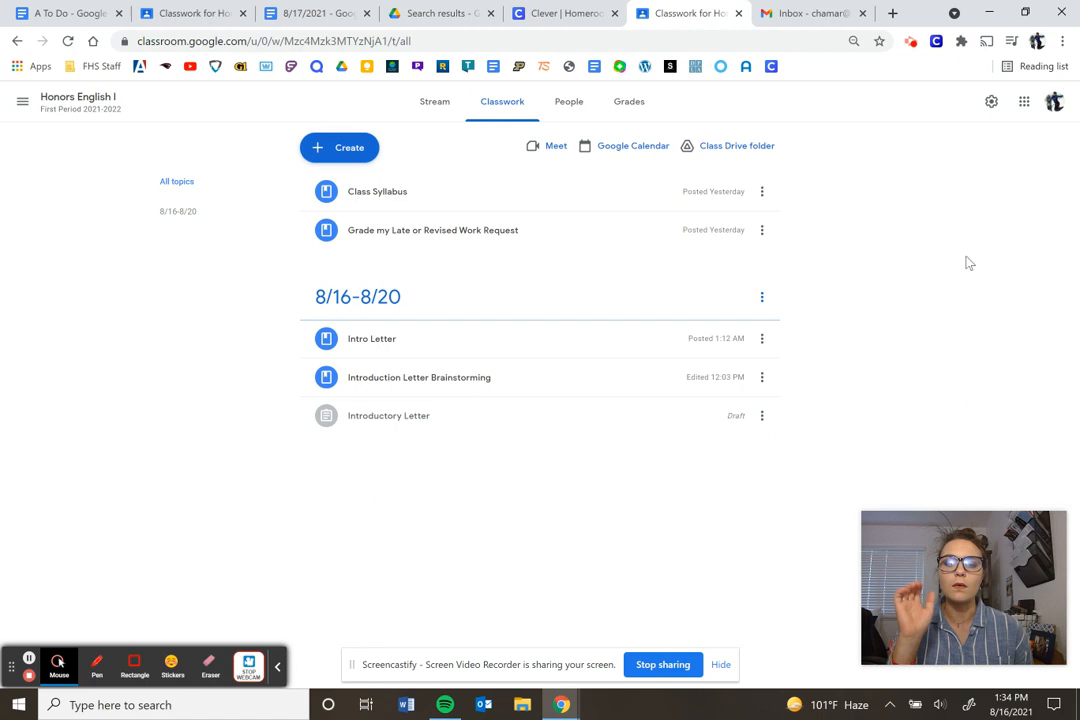
mouse_move(416, 344)
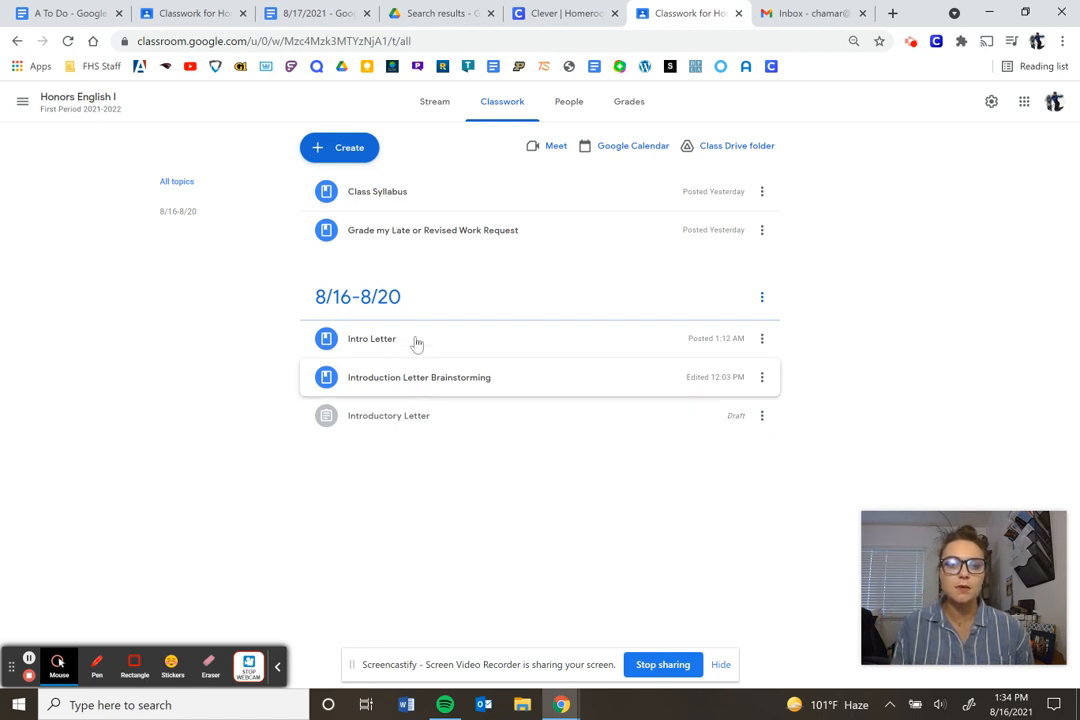
mouse_move(400, 452)
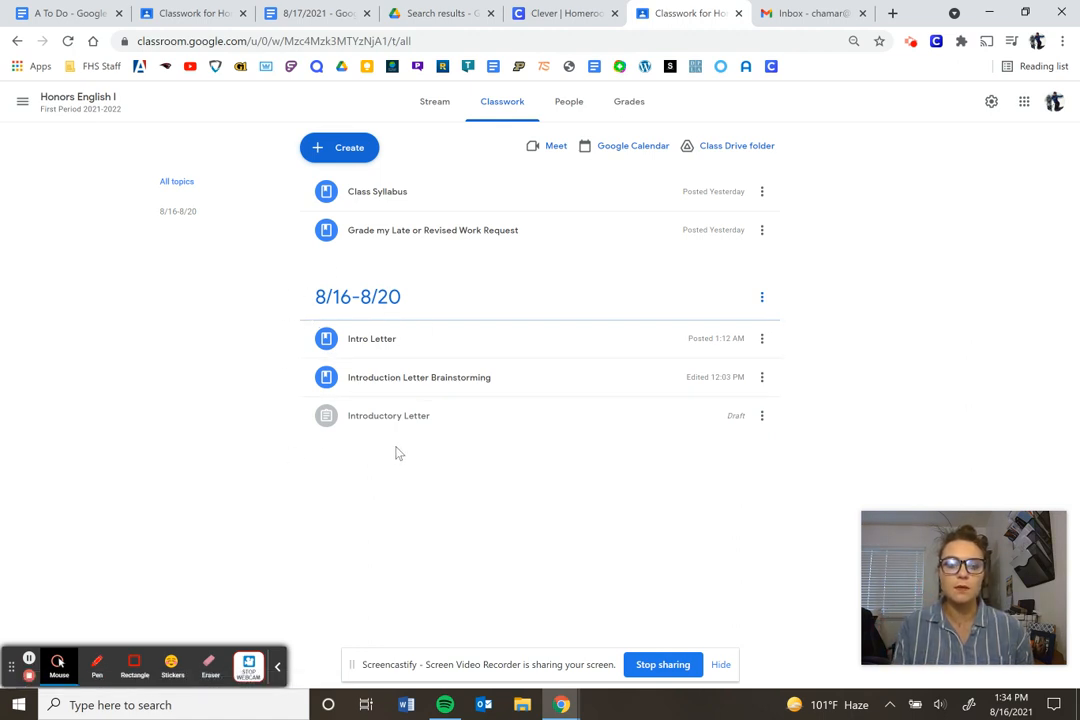
mouse_move(340, 462)
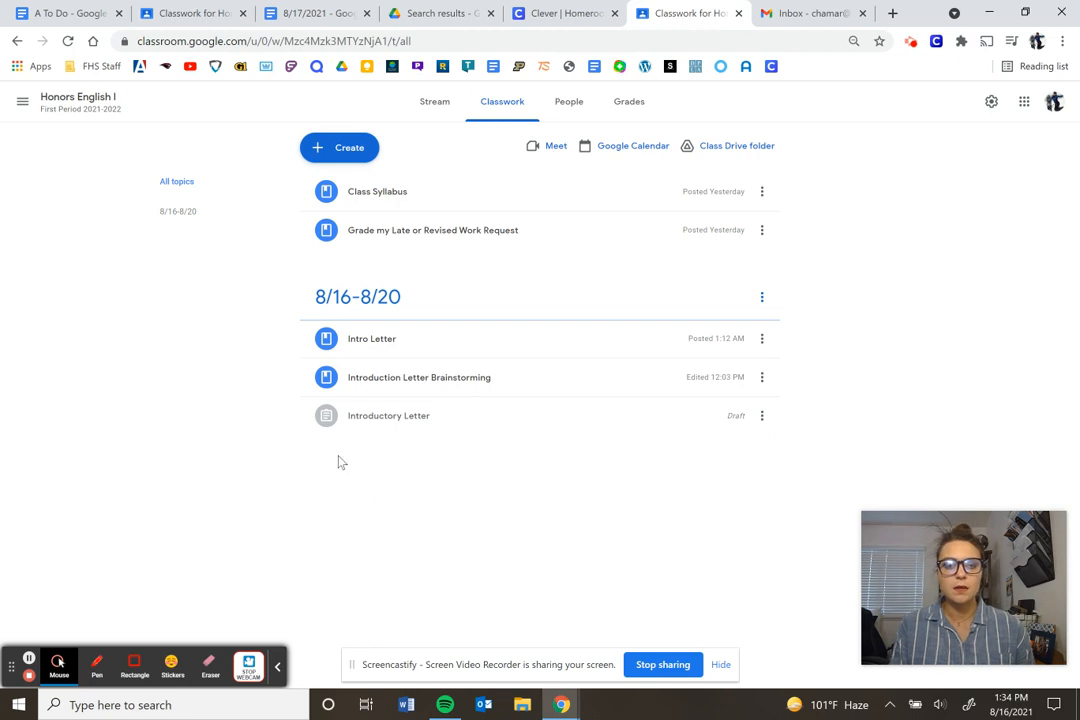
mouse_move(400, 390)
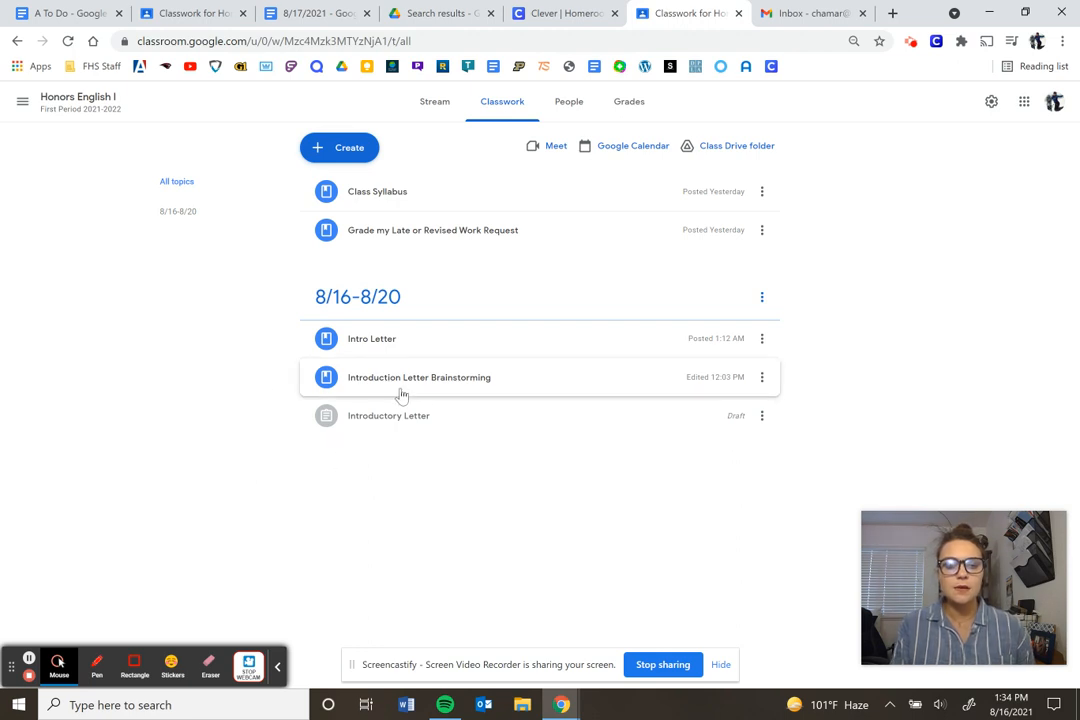
Expand and collapse Introduction Letter Brainstorming, then expand the Intro Letter post
click(418, 388)
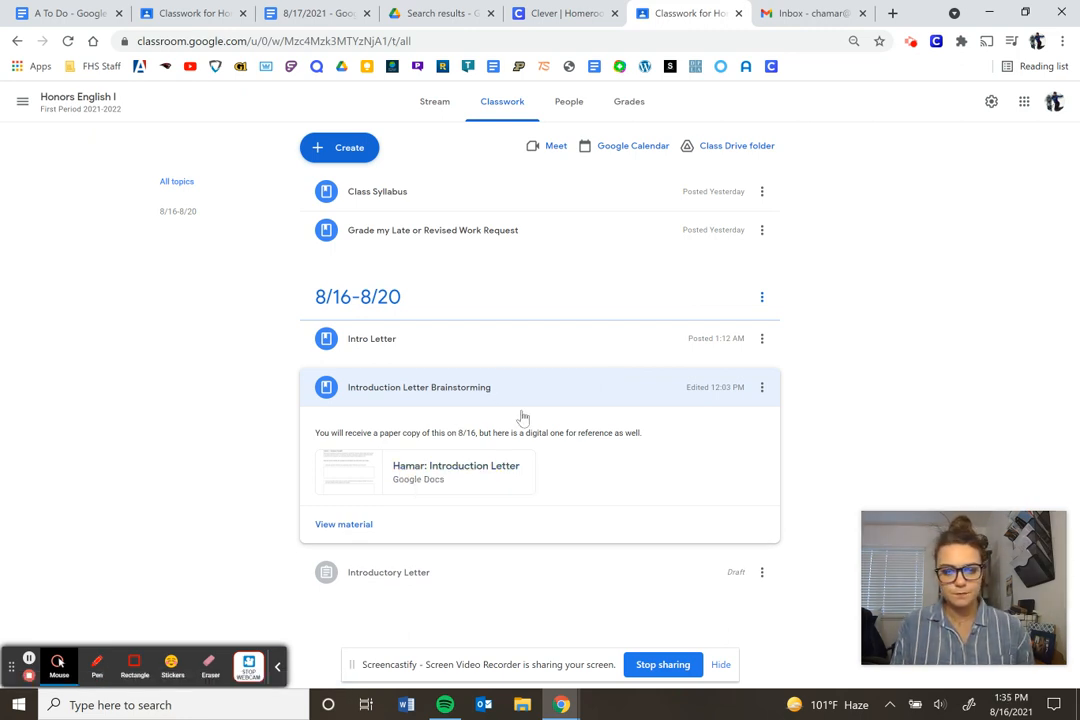
mouse_move(440, 464)
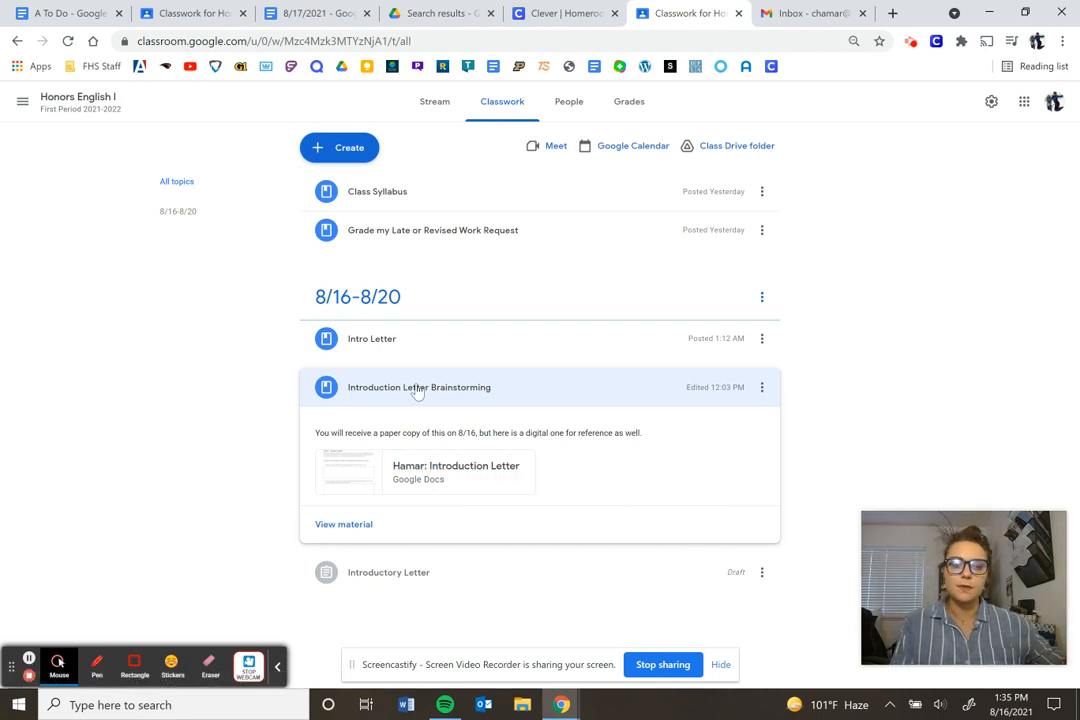
click(420, 388)
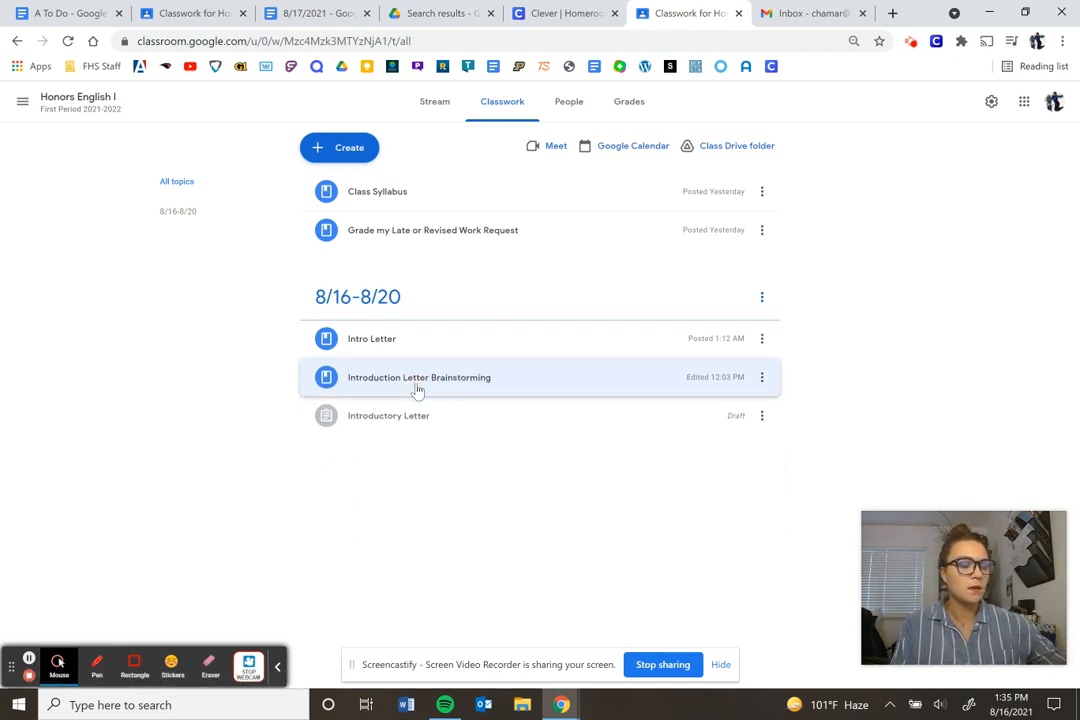
click(372, 338)
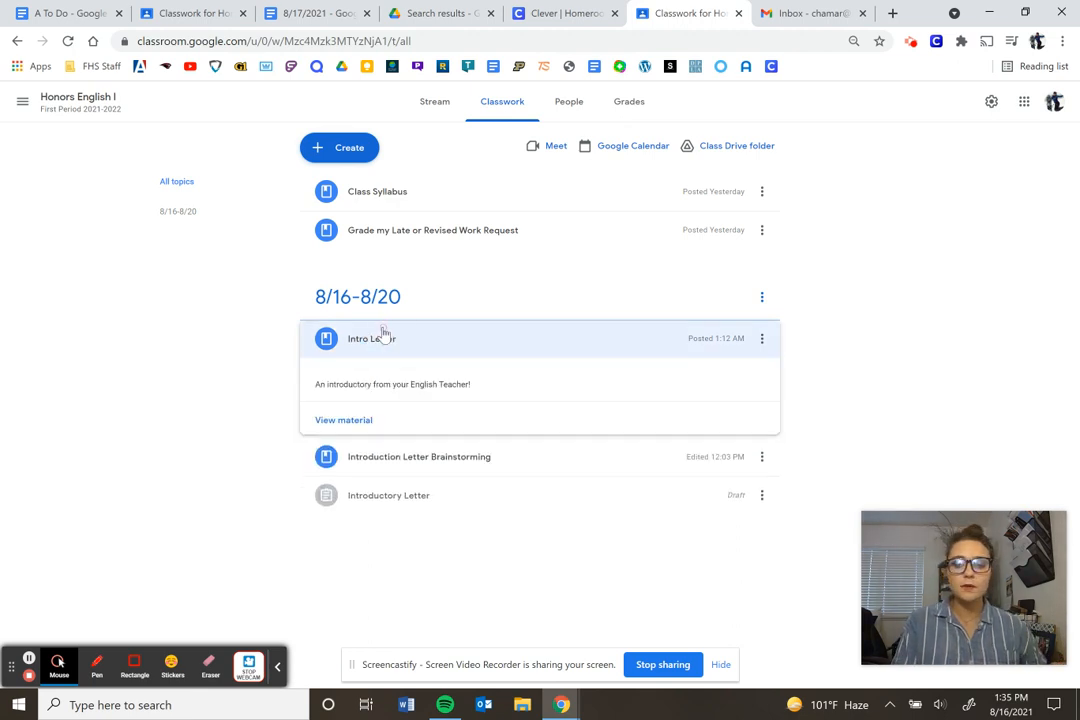
Collapse the Intro Letter post and expand the Introductory Letter draft assignment
click(372, 338)
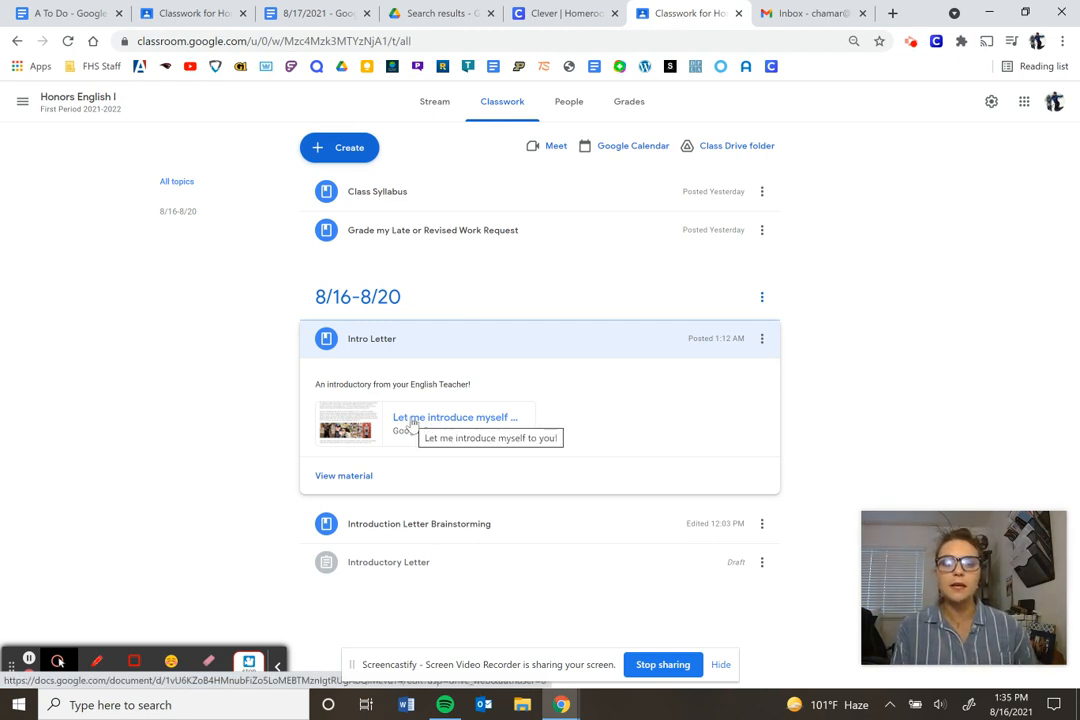
mouse_move(488, 376)
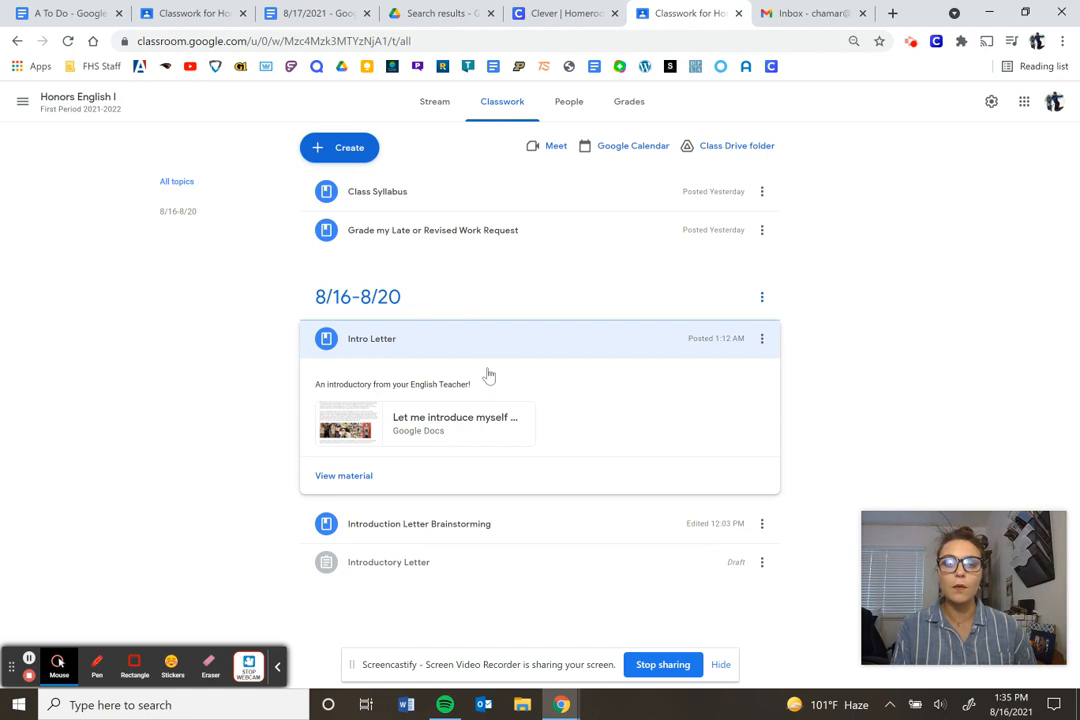
mouse_move(446, 338)
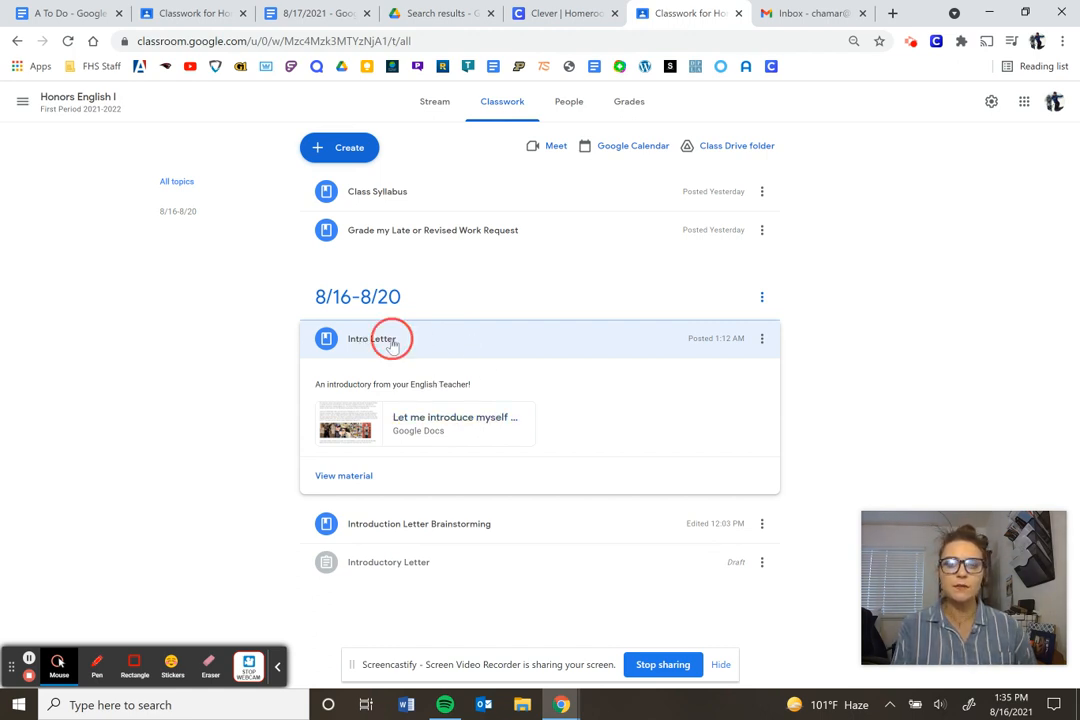
click(372, 338)
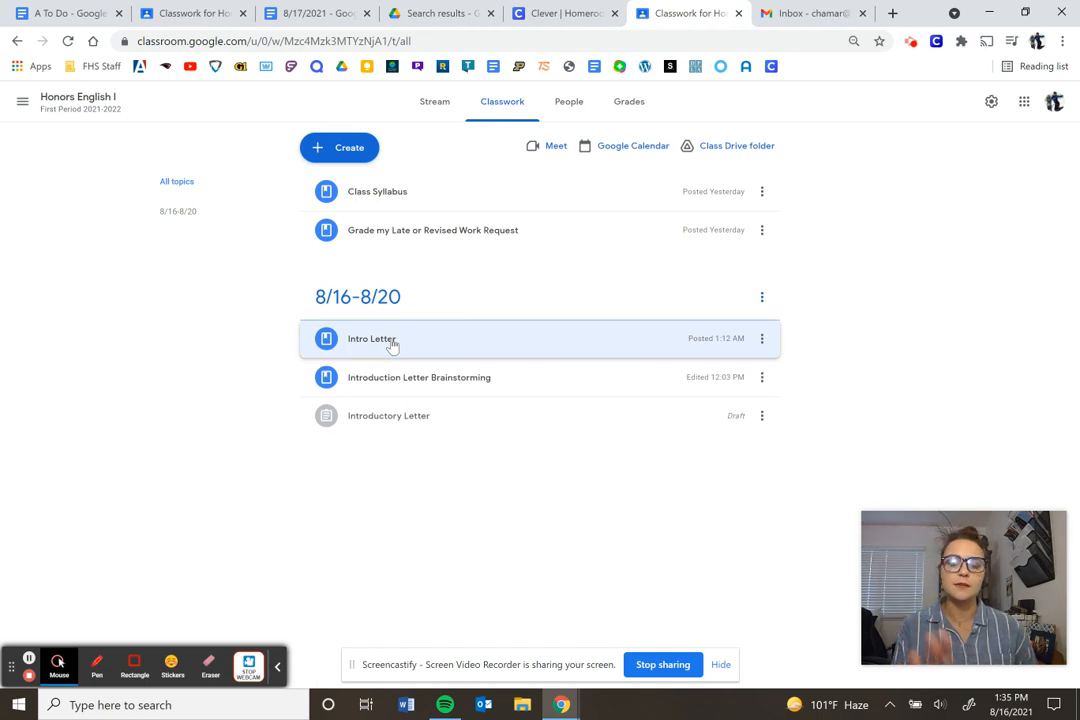
mouse_move(280, 460)
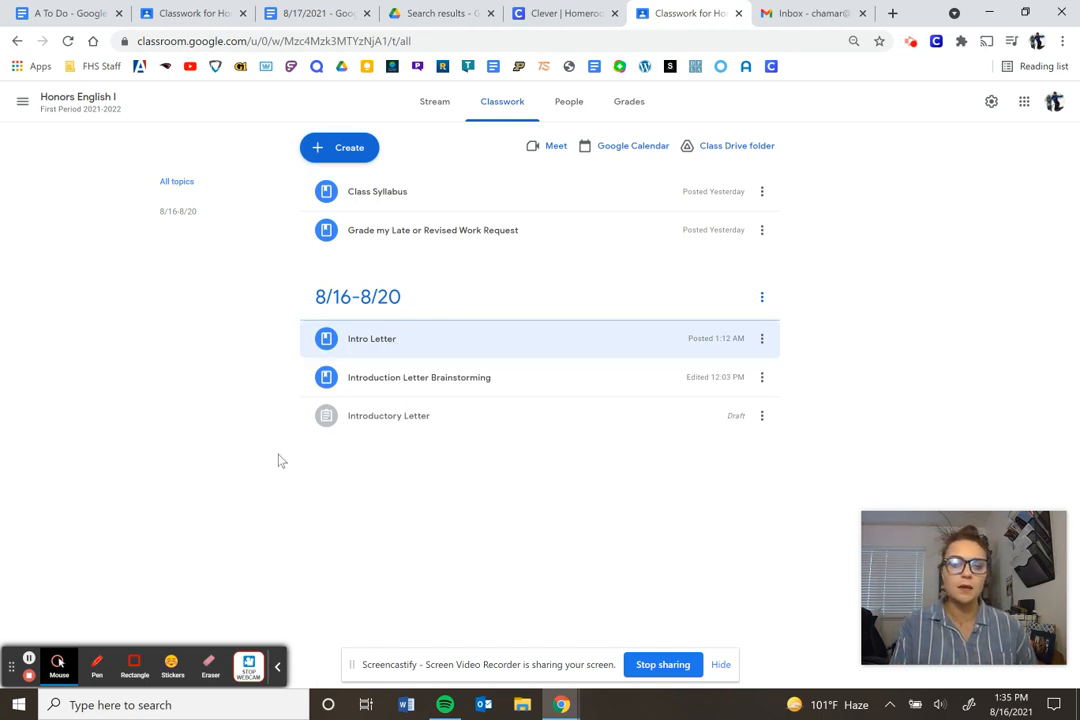
click(388, 414)
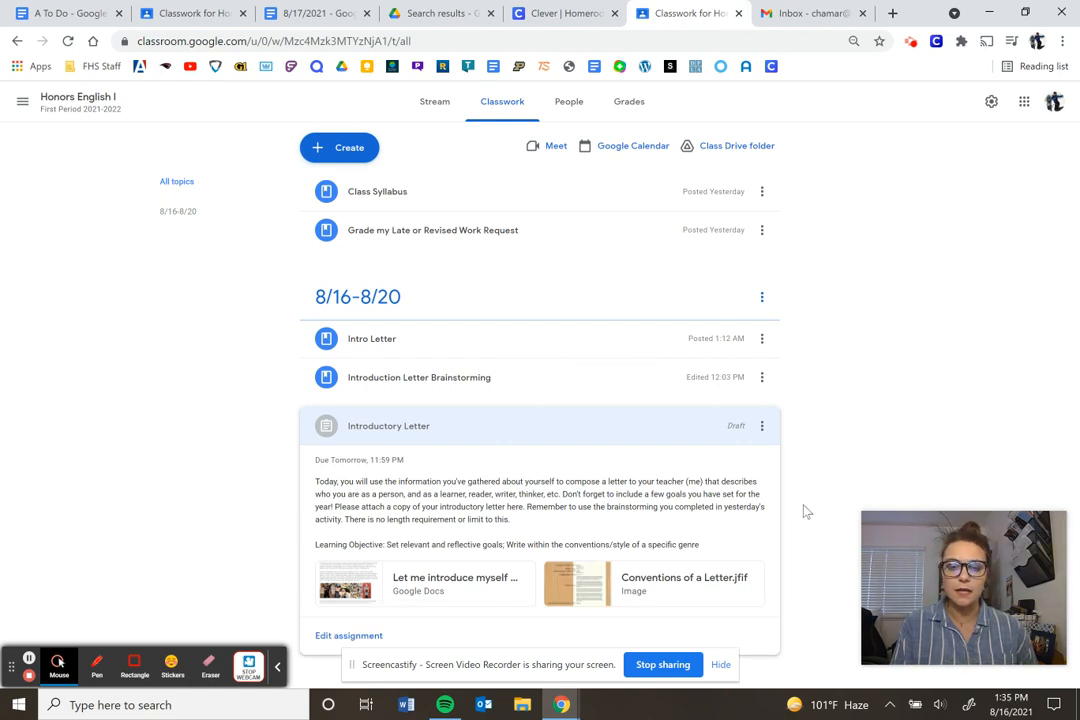
mouse_move(156, 554)
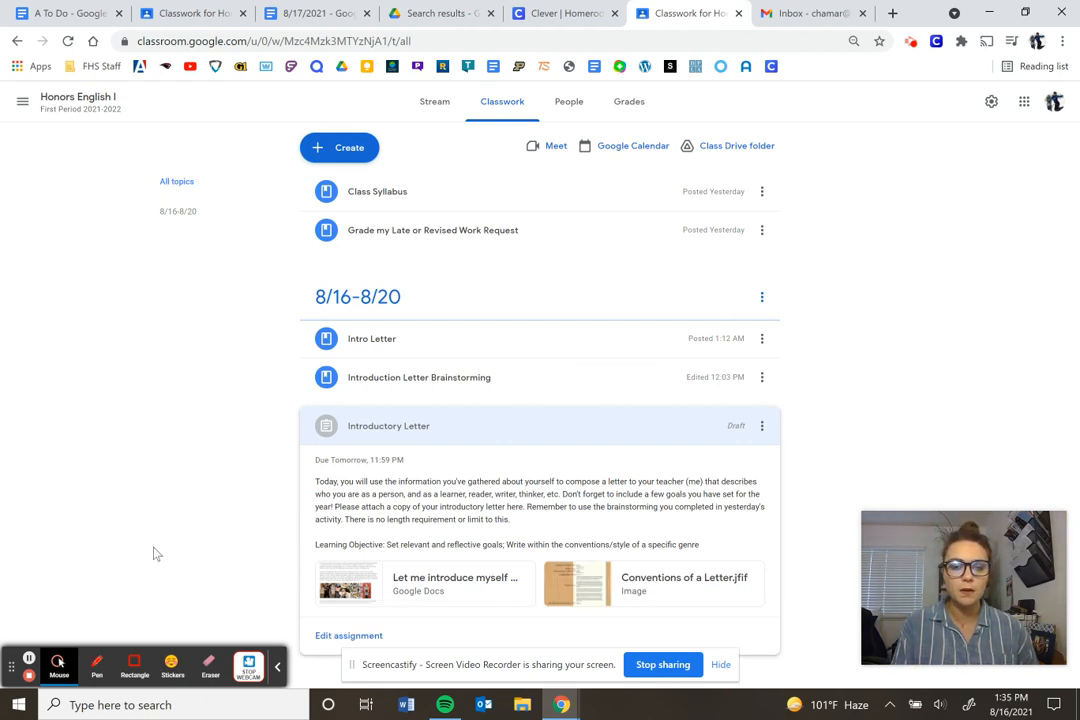
mouse_move(816, 460)
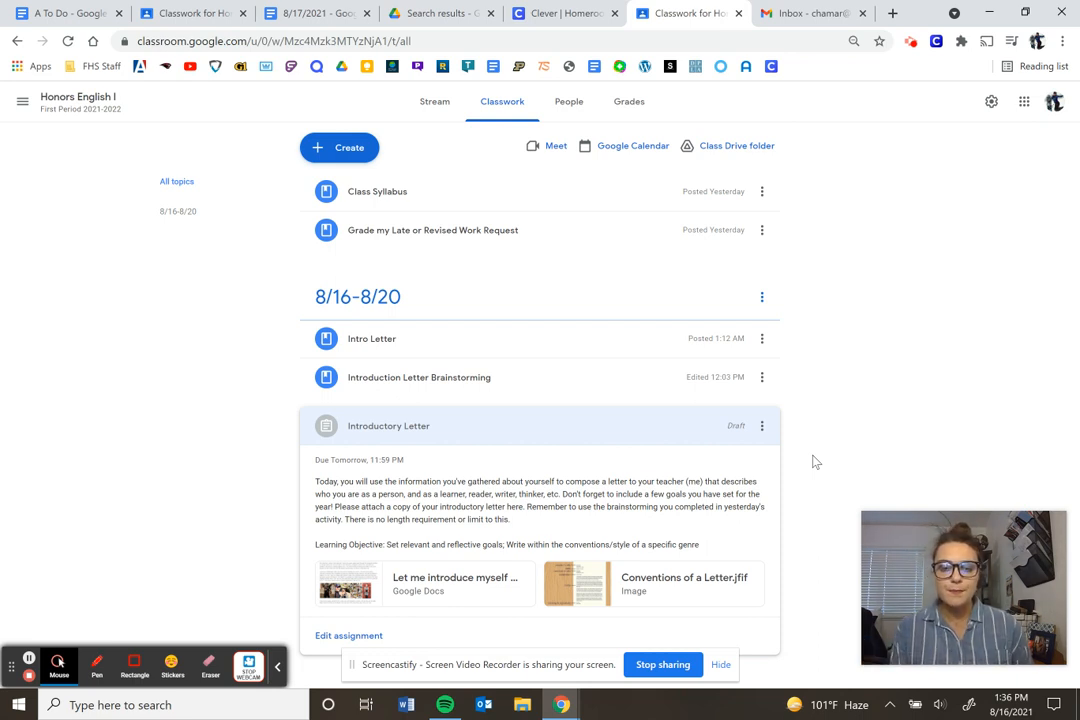
mouse_move(810, 500)
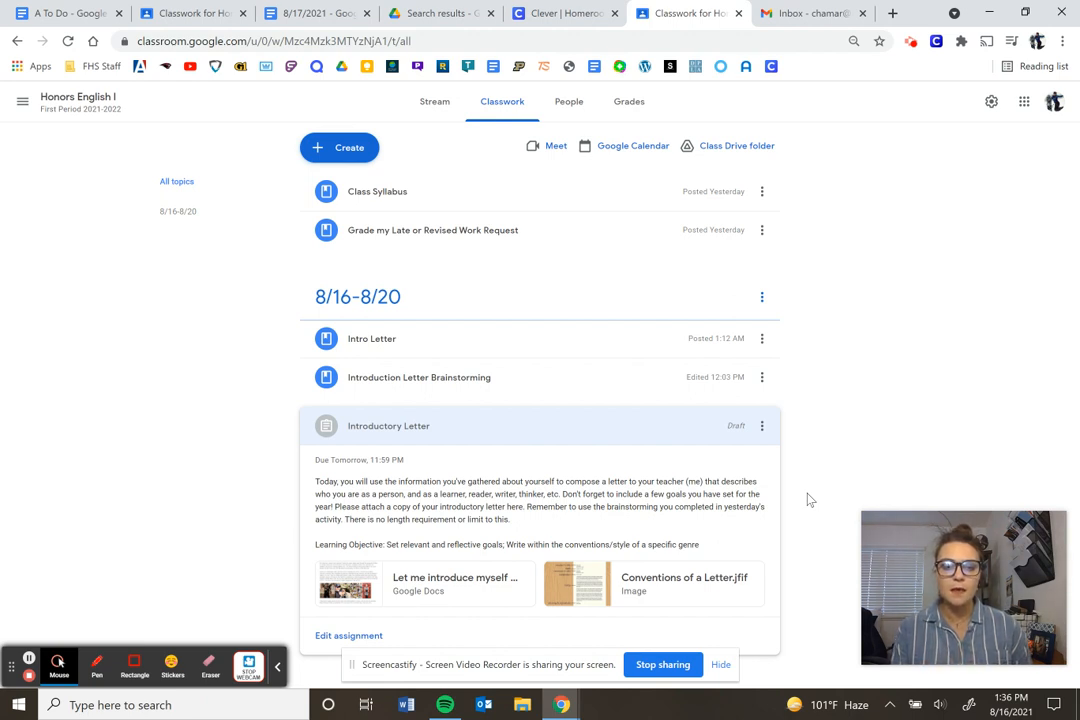
Open the Introductory Letter assignment for editing, then start a new browser tab
click(388, 424)
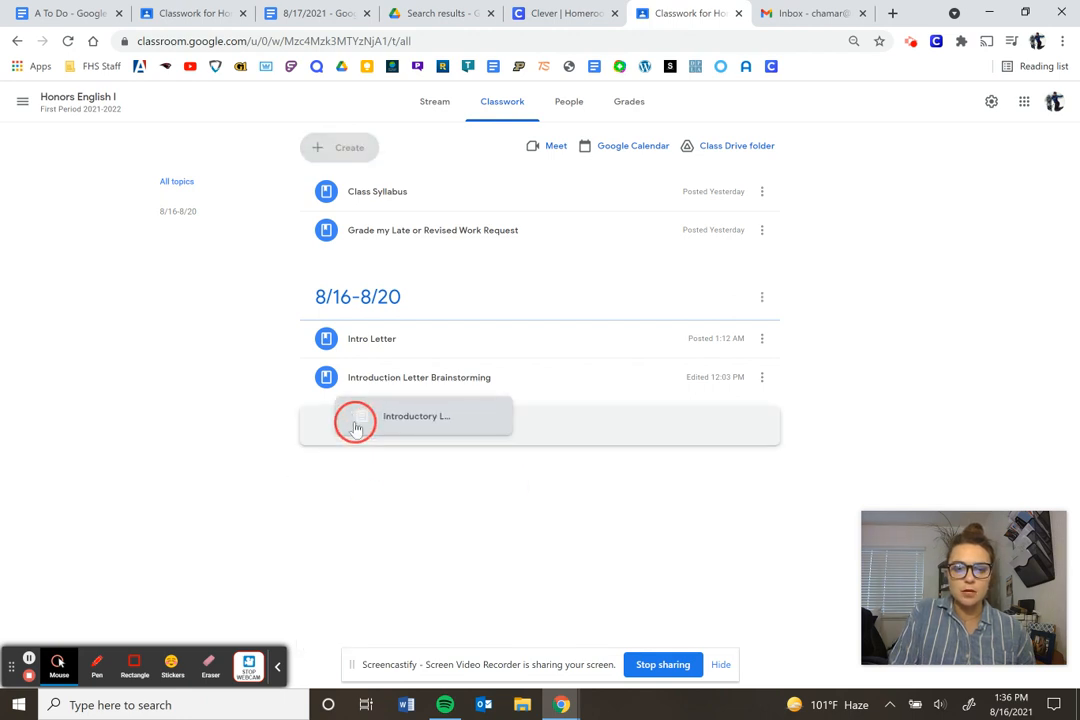
click(388, 416)
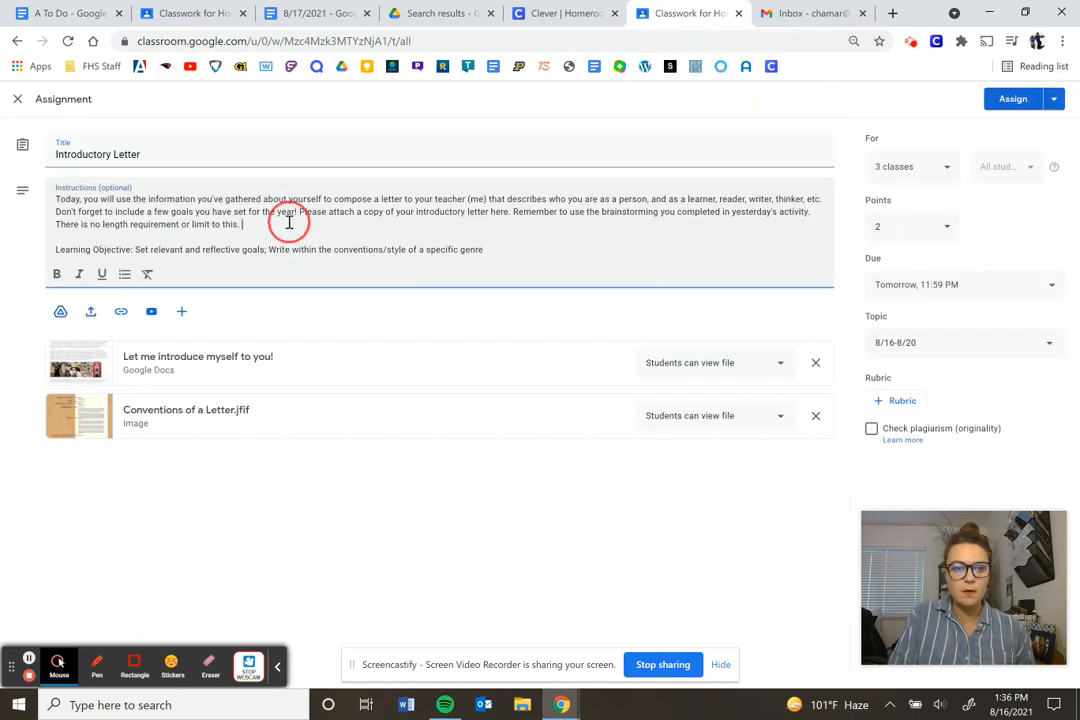
mouse_move(524, 248)
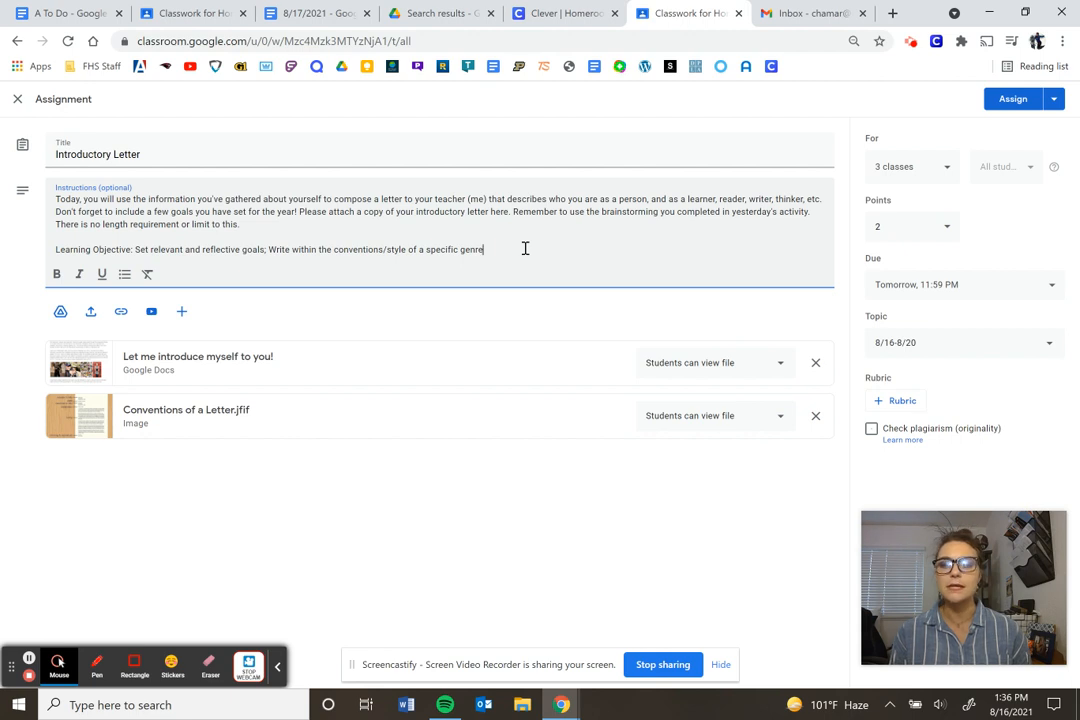
mouse_move(608, 128)
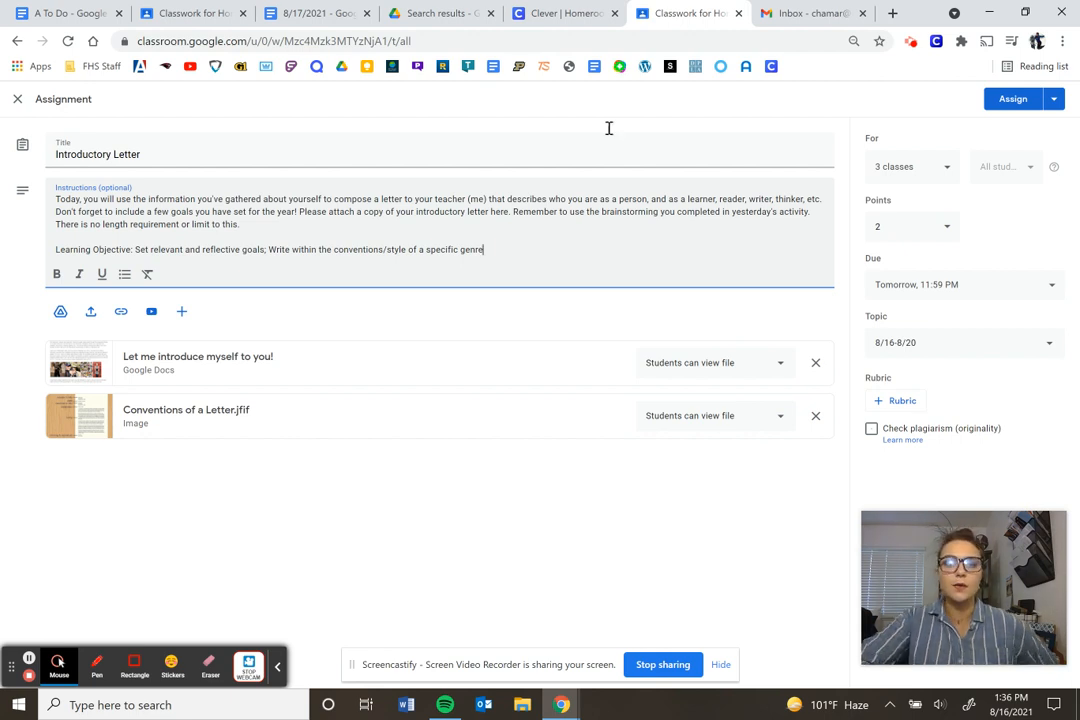
click(892, 12)
text(genre definition)
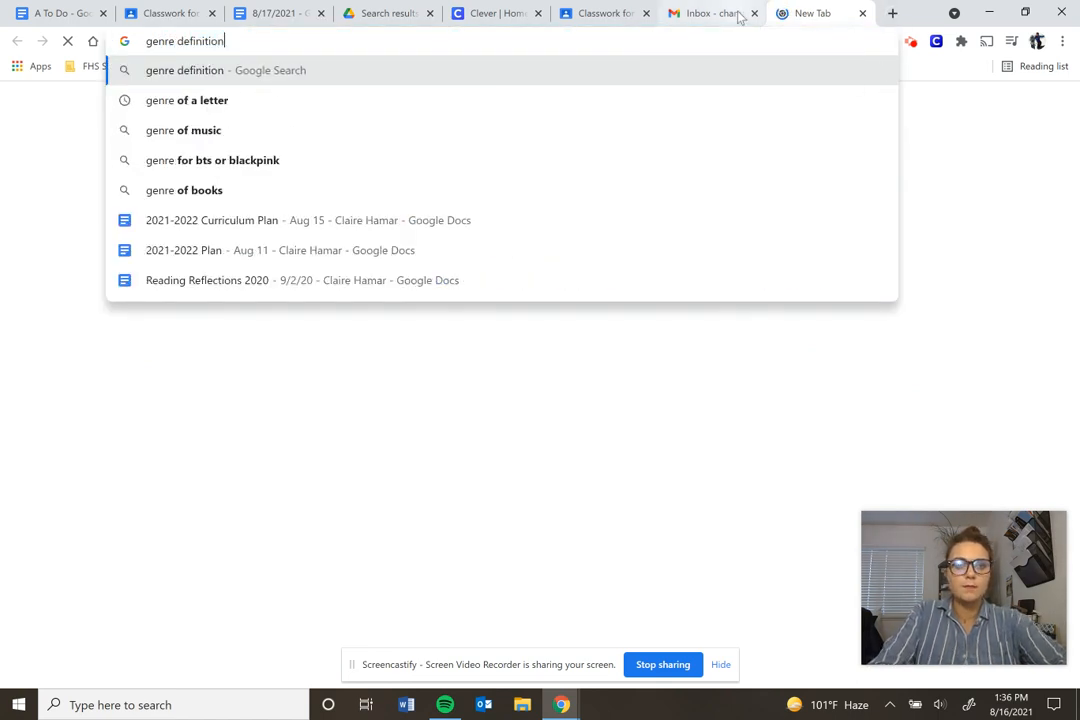
Run the Google search for 'genre definition' and read the dictionary entry
key(Return)
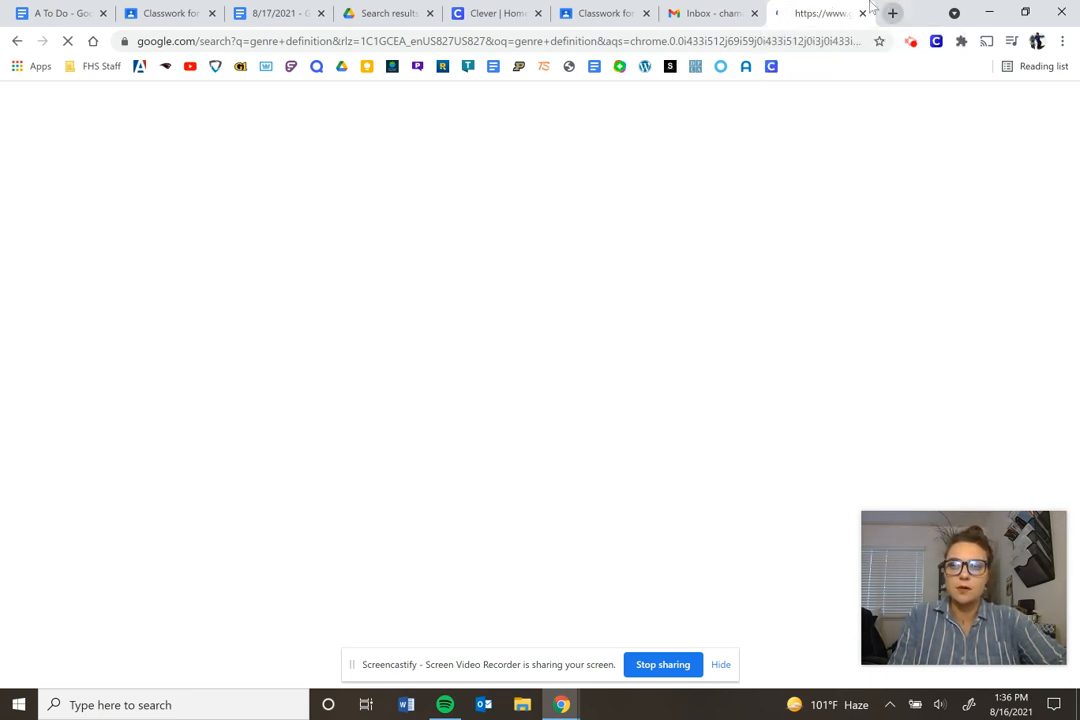
mouse_move(820, 12)
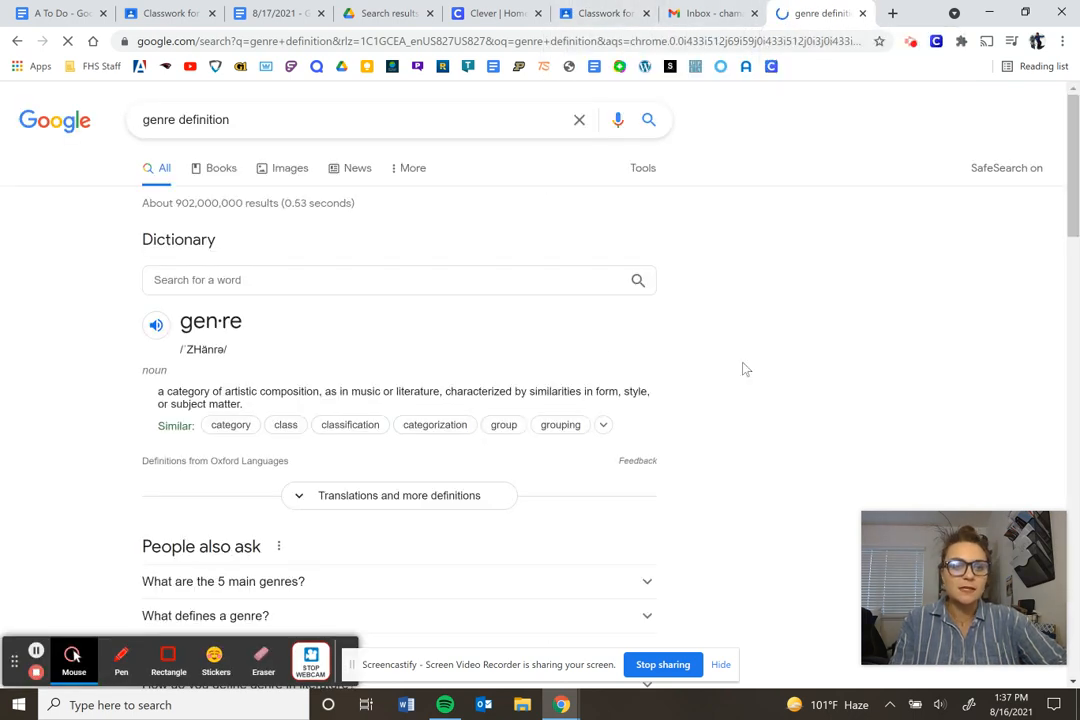
scroll(down, 3)
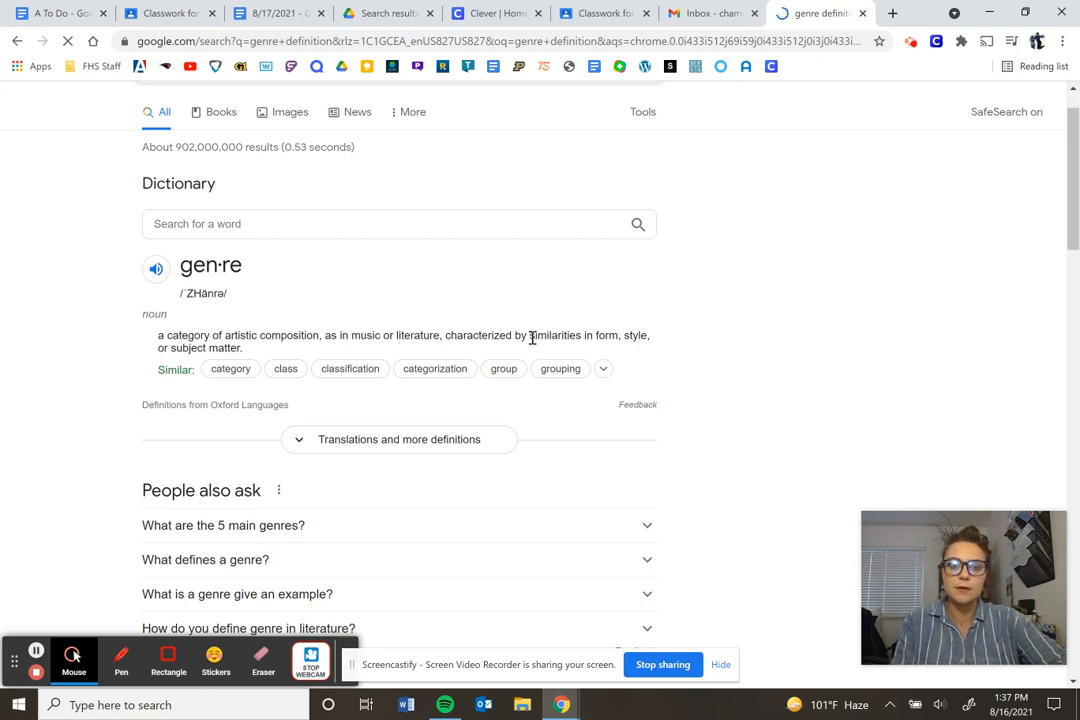
mouse_move(780, 272)
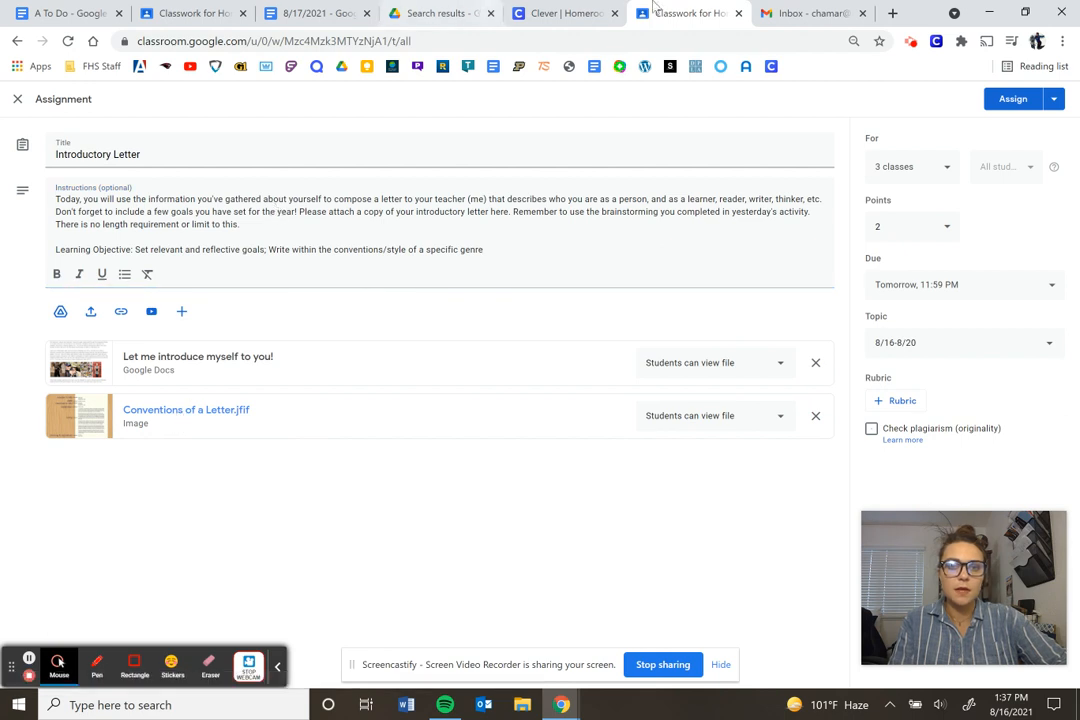
mouse_move(690, 12)
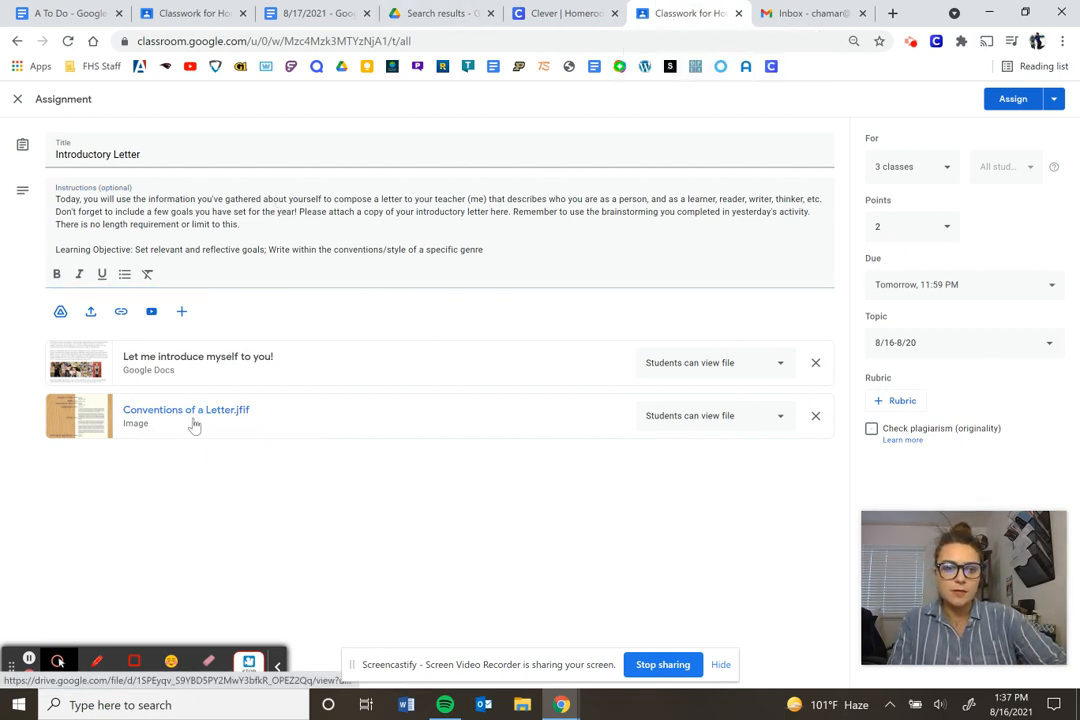
mouse_move(184, 414)
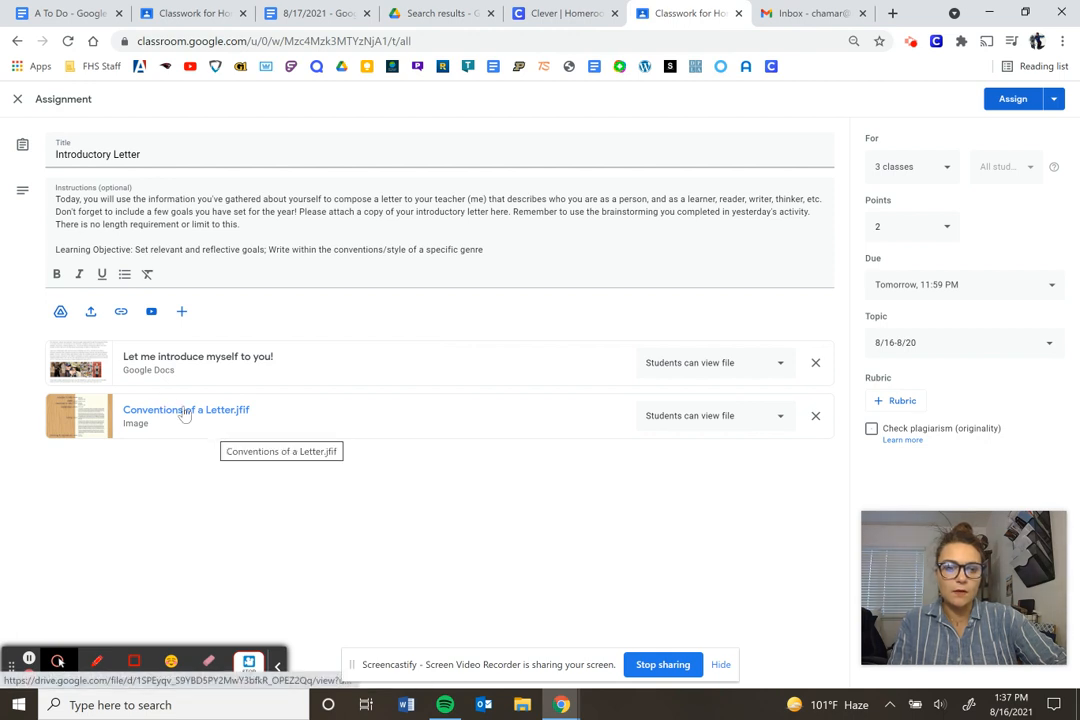
mouse_move(704, 422)
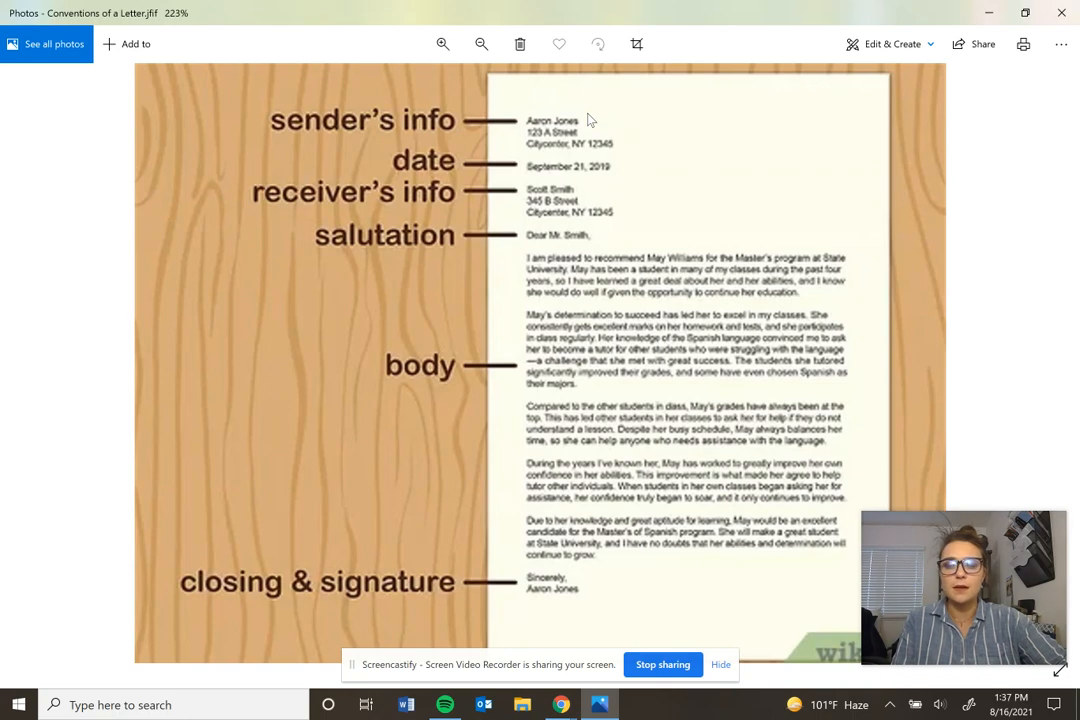
mouse_move(500, 88)
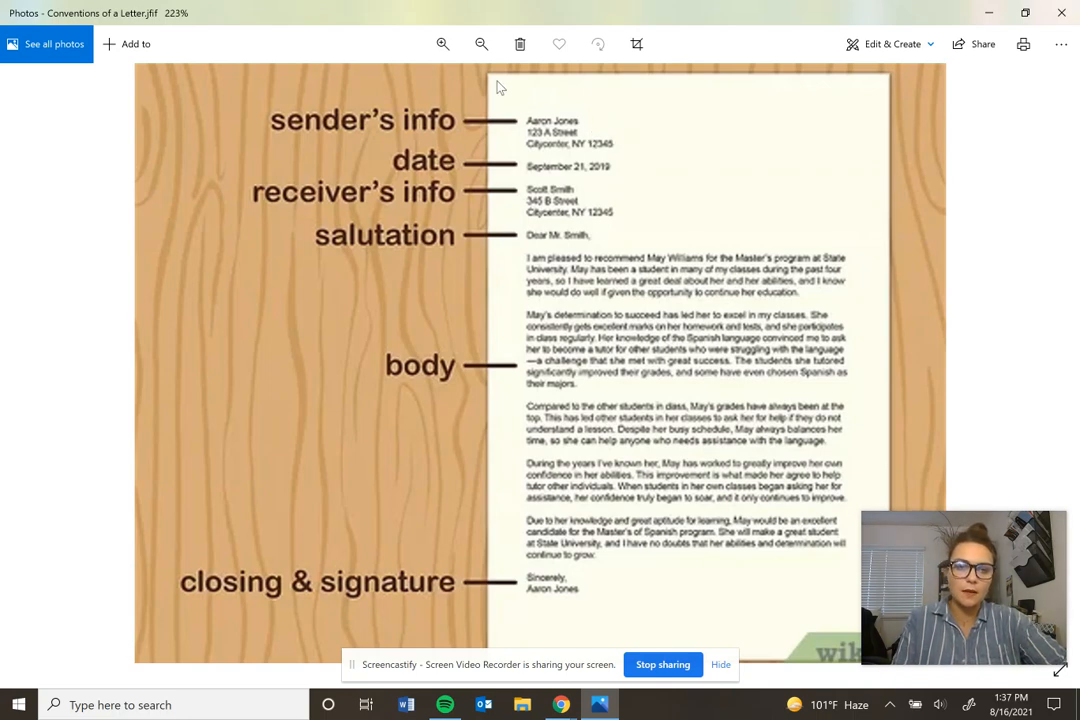
mouse_move(512, 204)
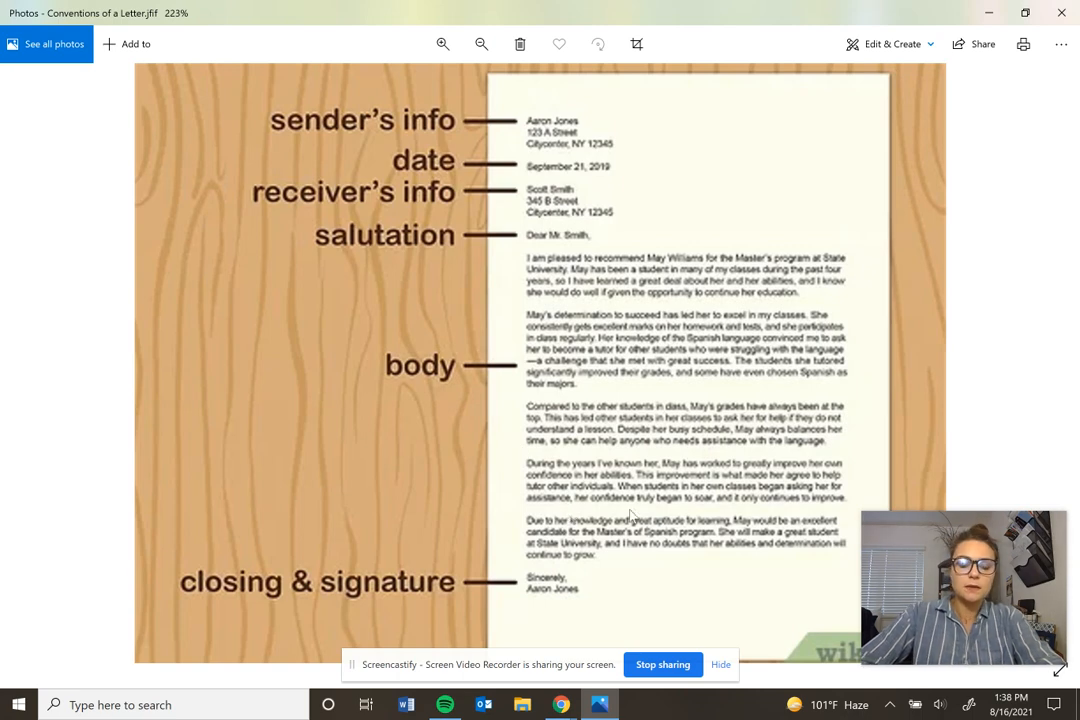
mouse_move(682, 368)
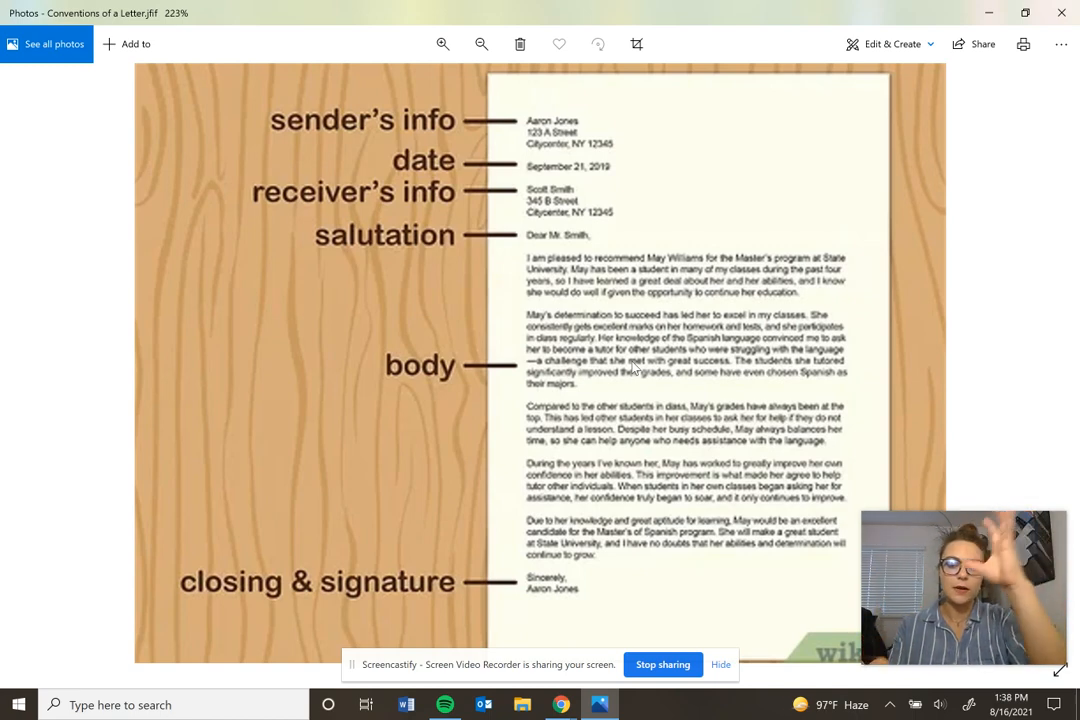
mouse_move(696, 220)
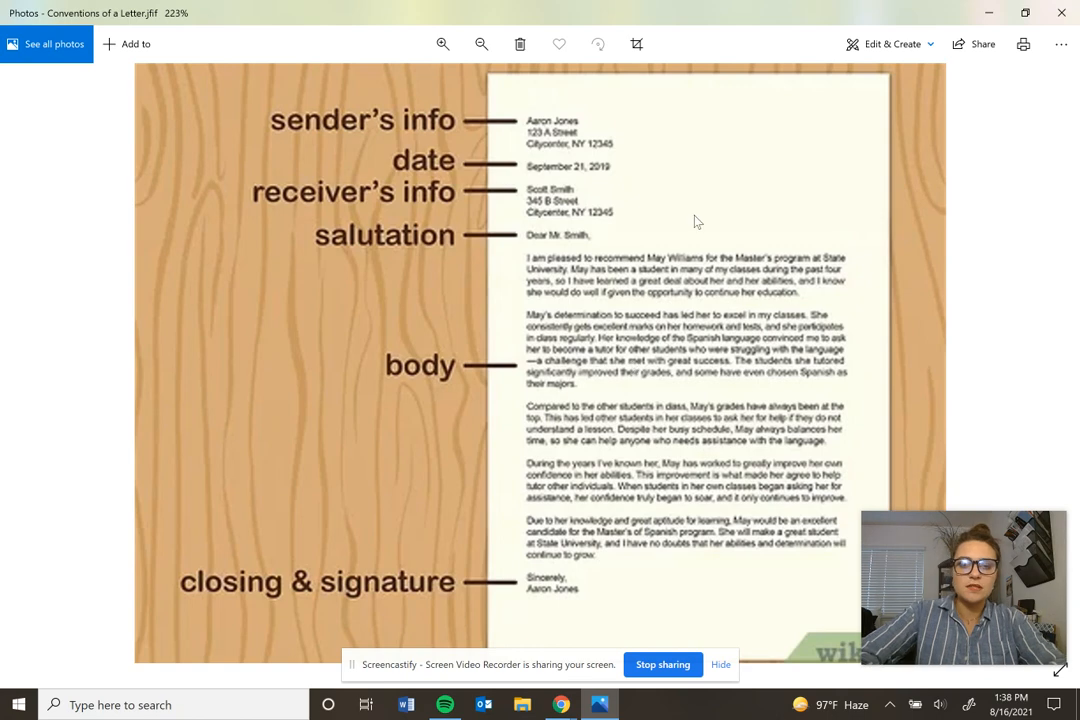
Zoom out twice to see the whole letter-conventions graphic, then close Photos
click(480, 44)
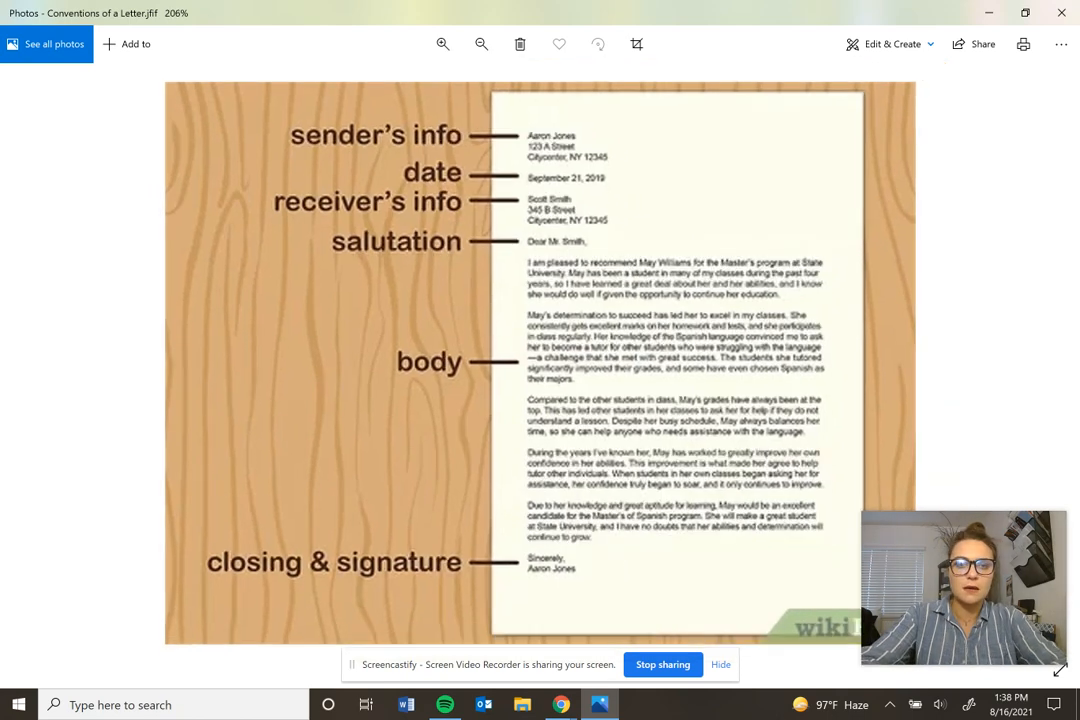
click(480, 44)
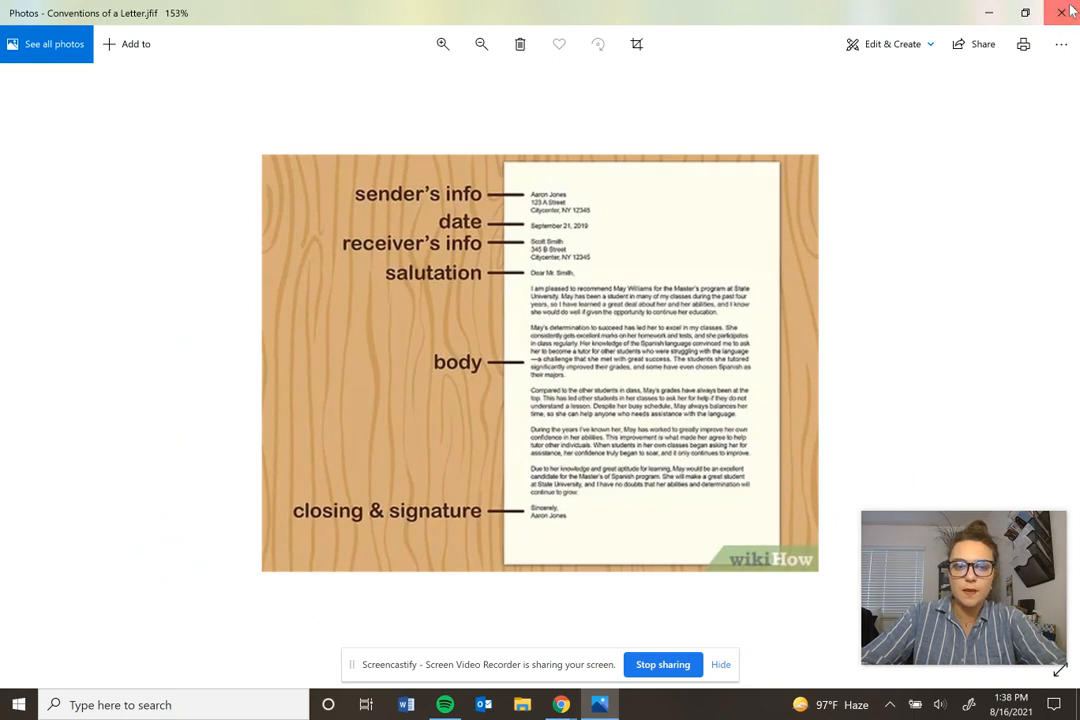
click(1064, 12)
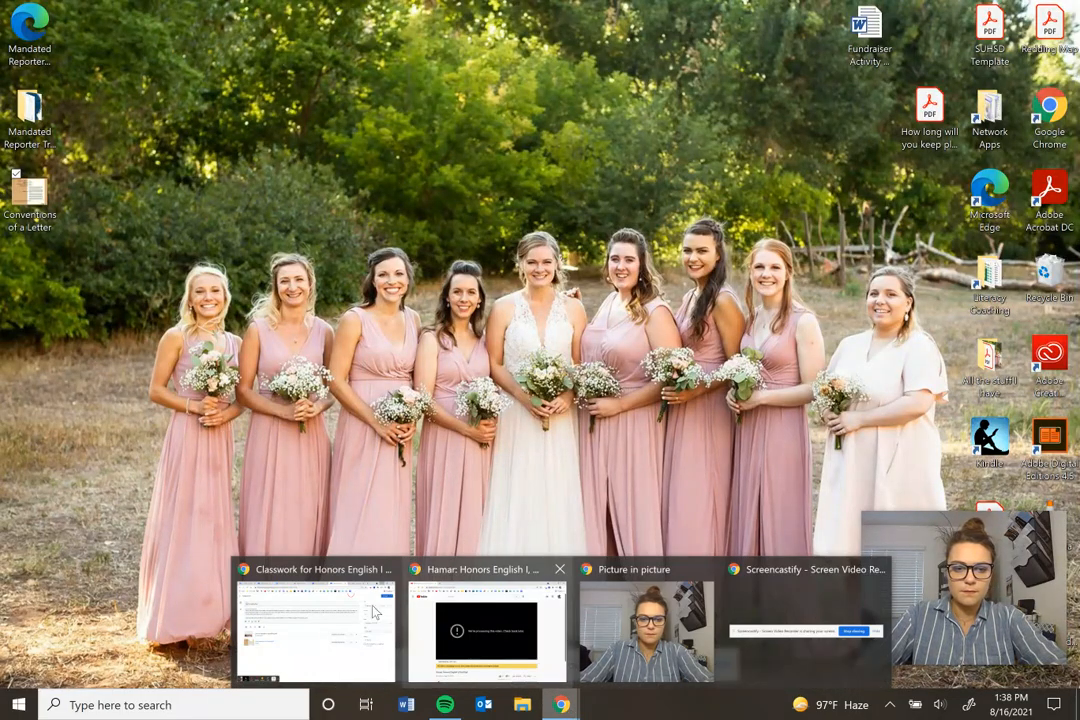
Return to the Classroom assignment window, then switch to the Clever homeroom tab
click(316, 620)
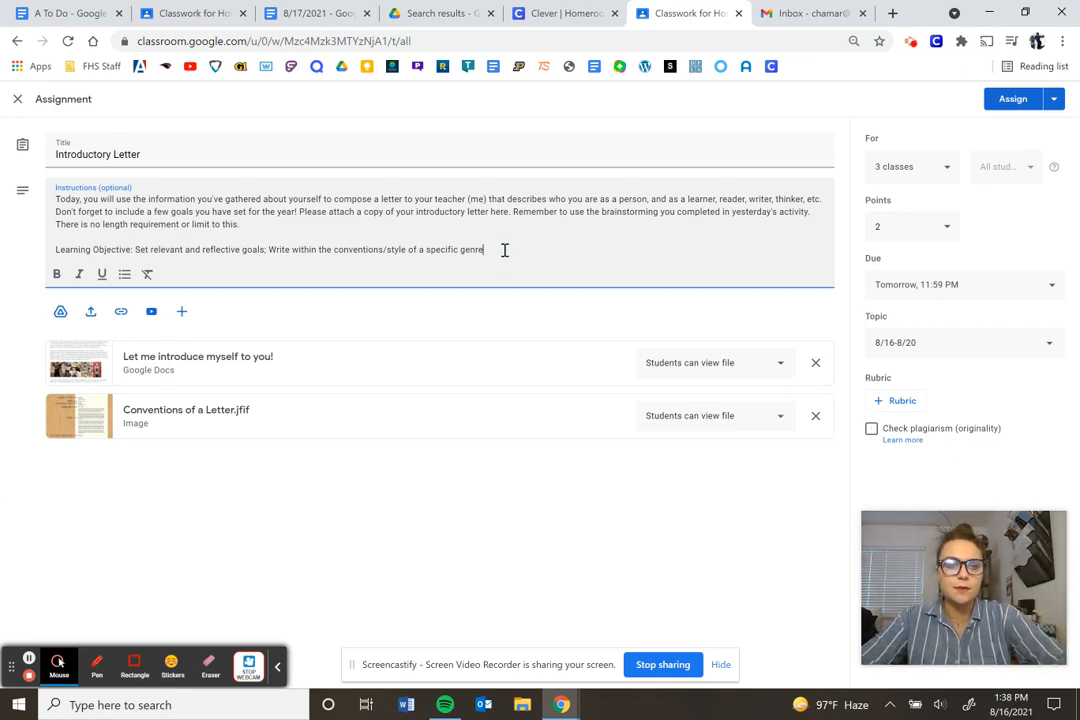
mouse_move(272, 224)
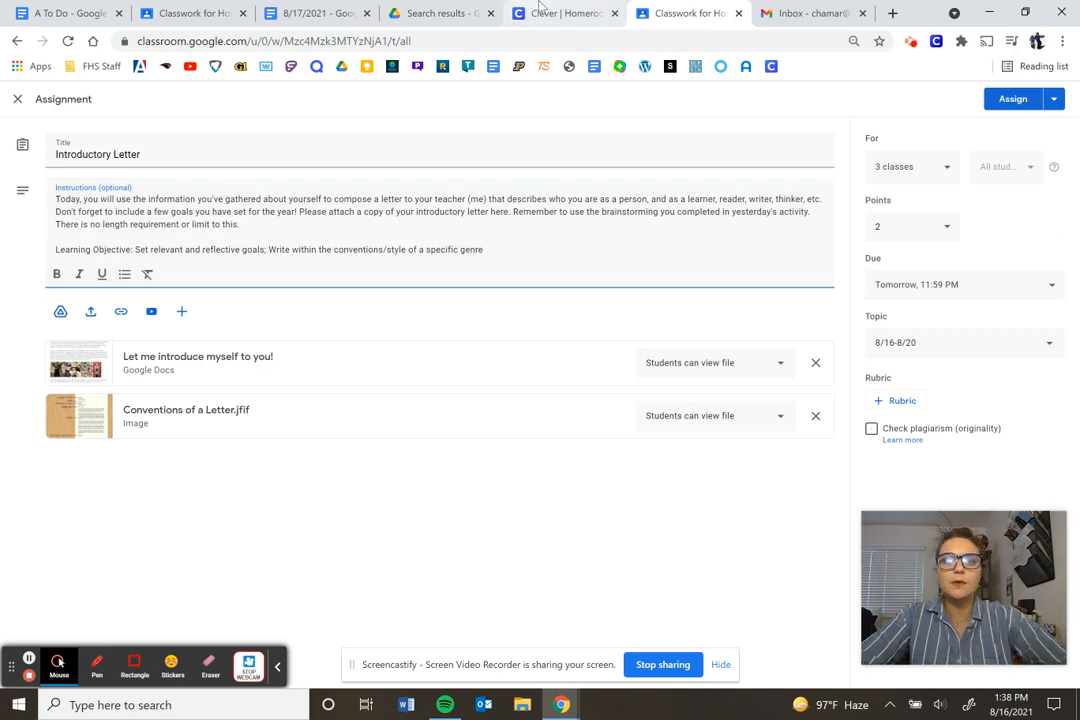
click(560, 12)
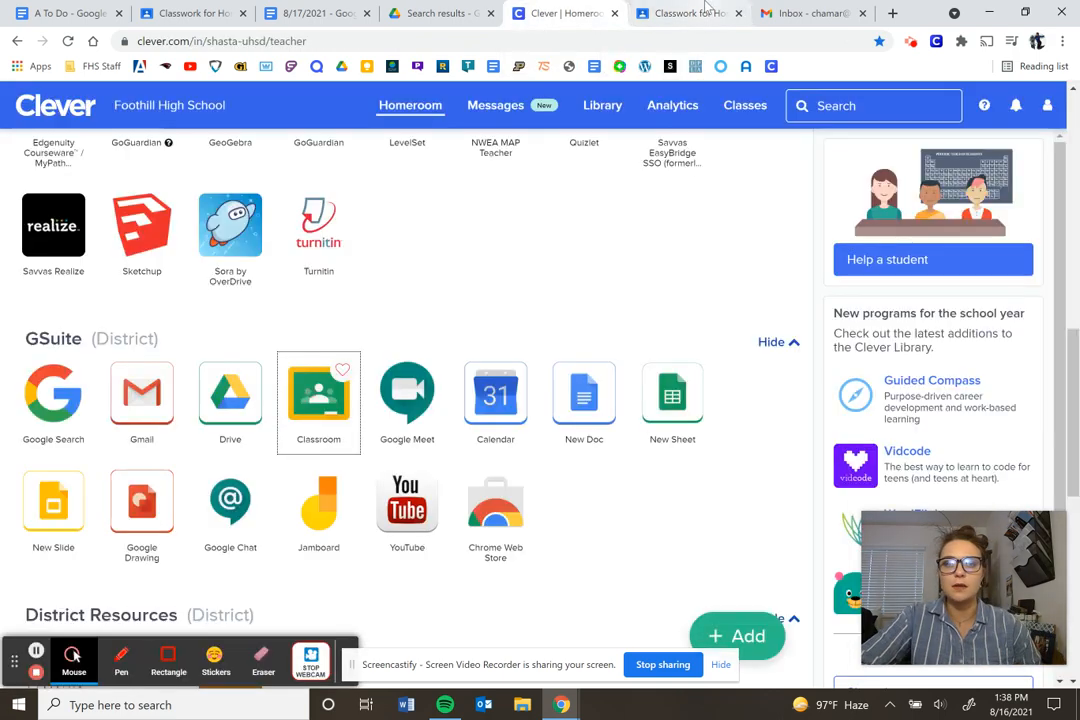
Switch back to the Classroom tab showing the Introductory Letter assignment editor
click(688, 12)
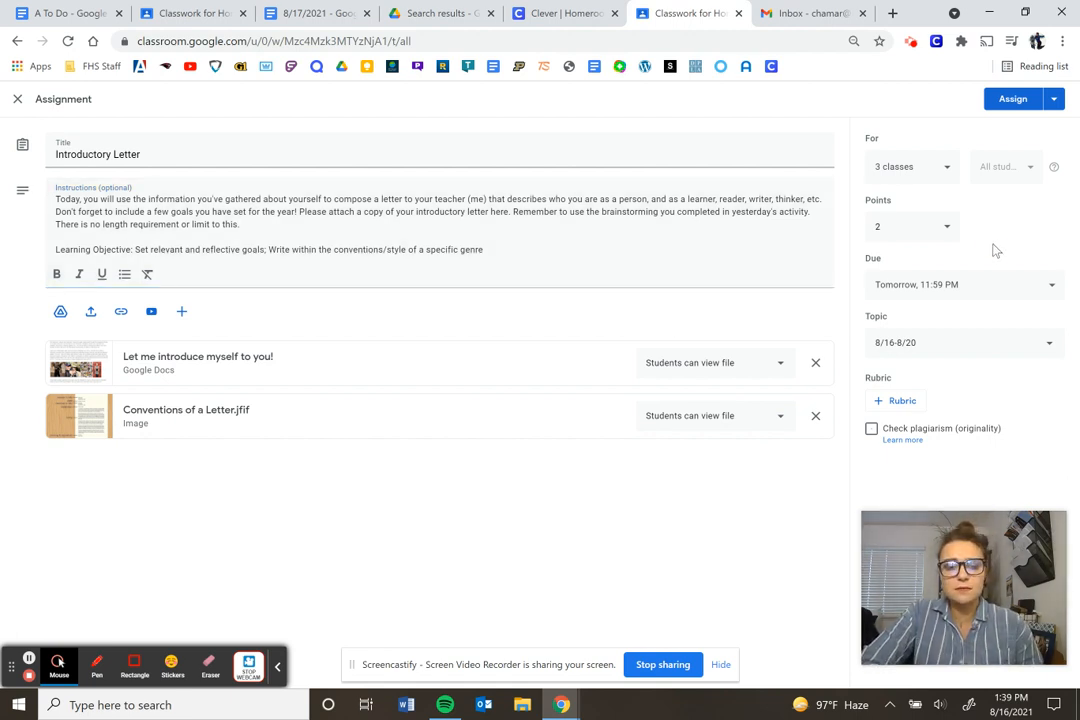
mouse_move(968, 288)
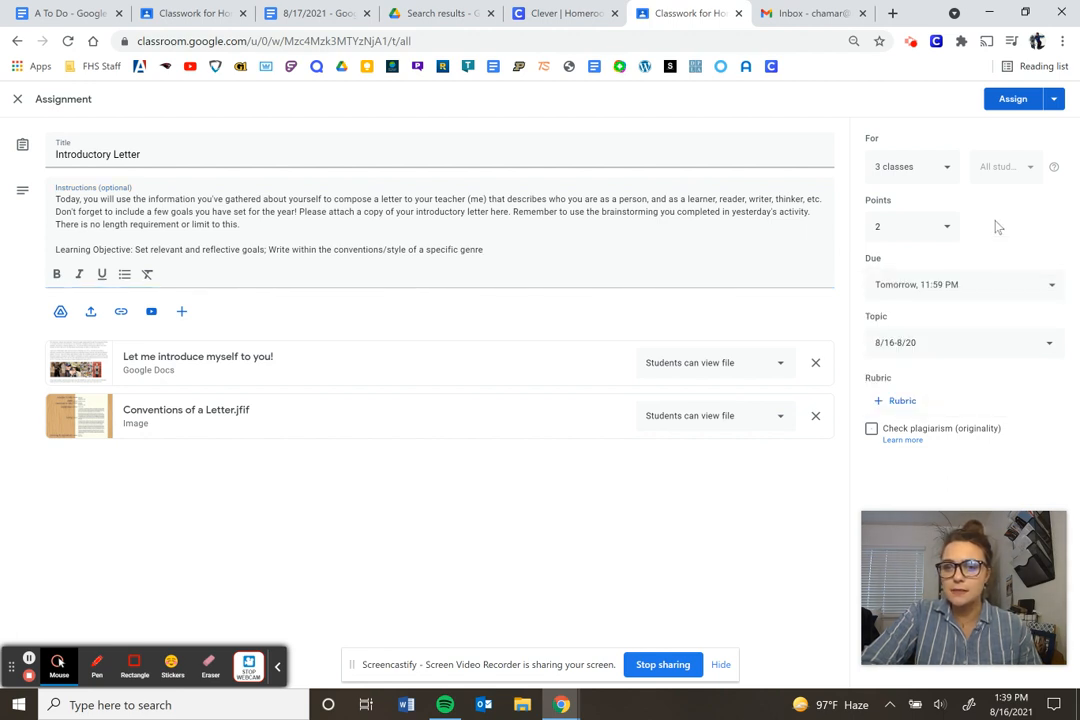
mouse_move(958, 304)
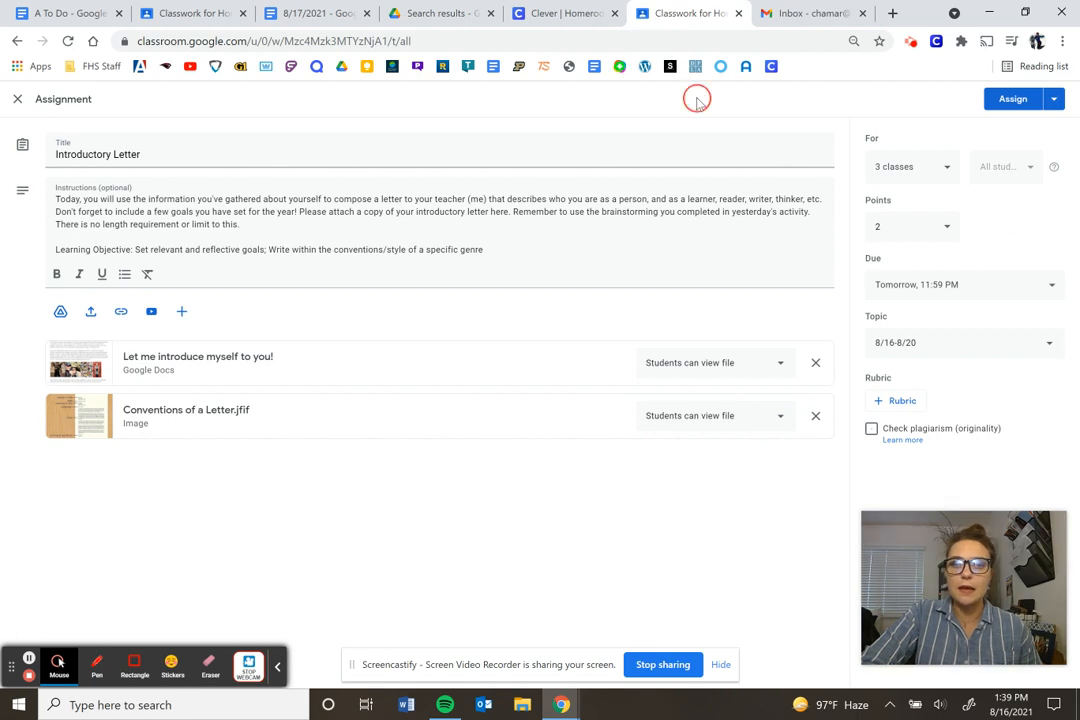
mouse_move(688, 12)
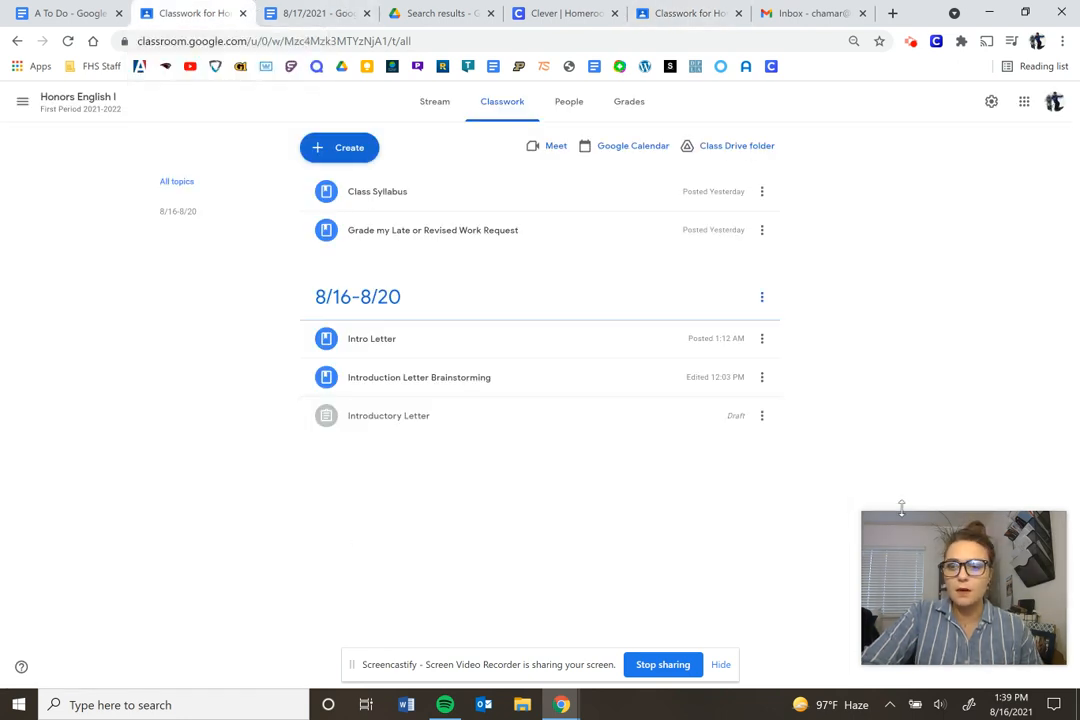
mouse_move(356, 658)
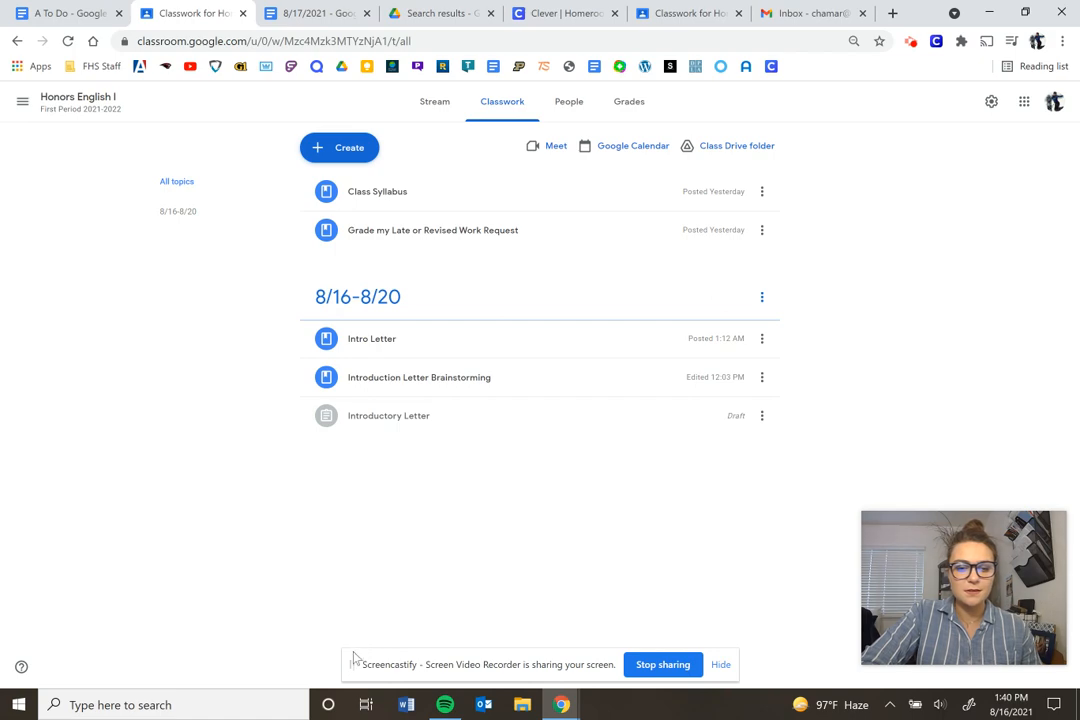